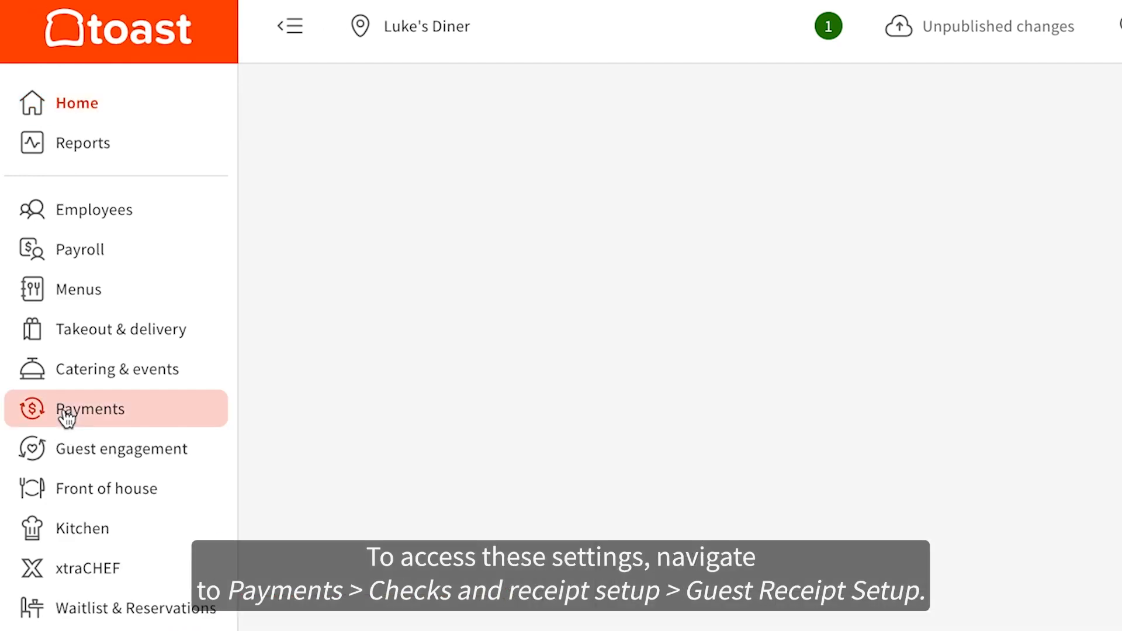
Step: Go to Payments, then Checks & receipt setup to reach Guest Receipt Setup
click(90, 410)
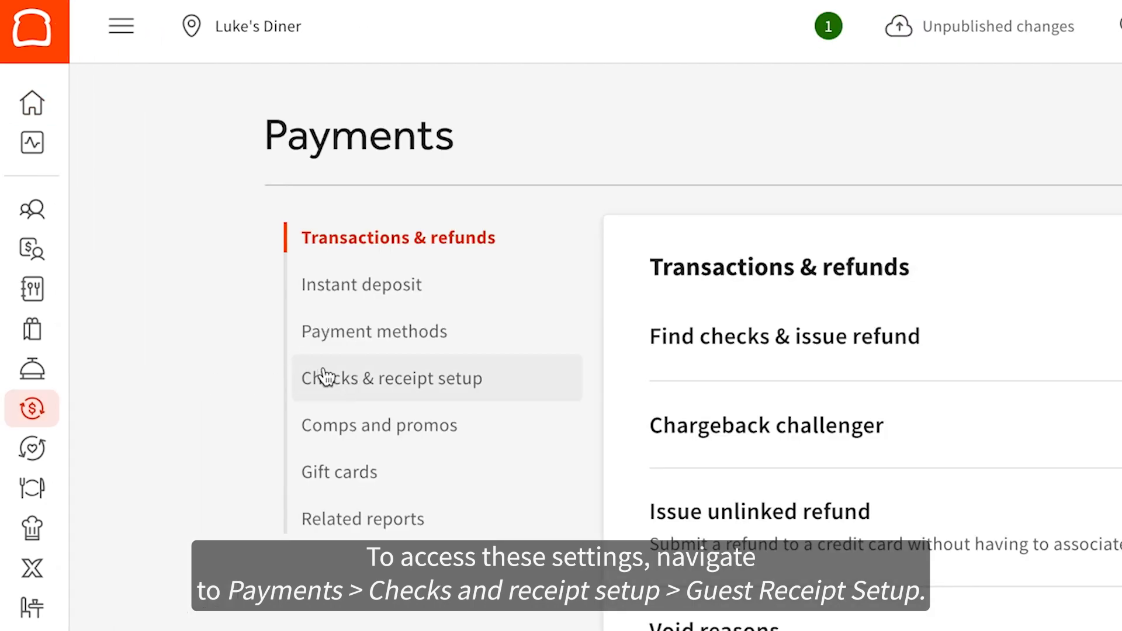
click(391, 378)
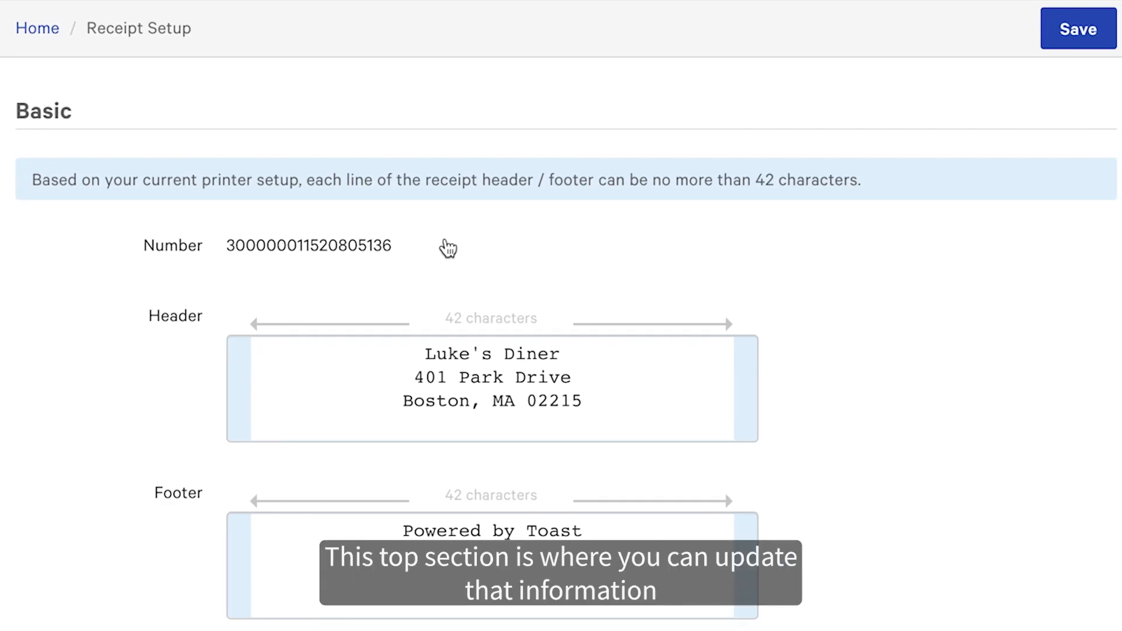
mouse_move(806, 273)
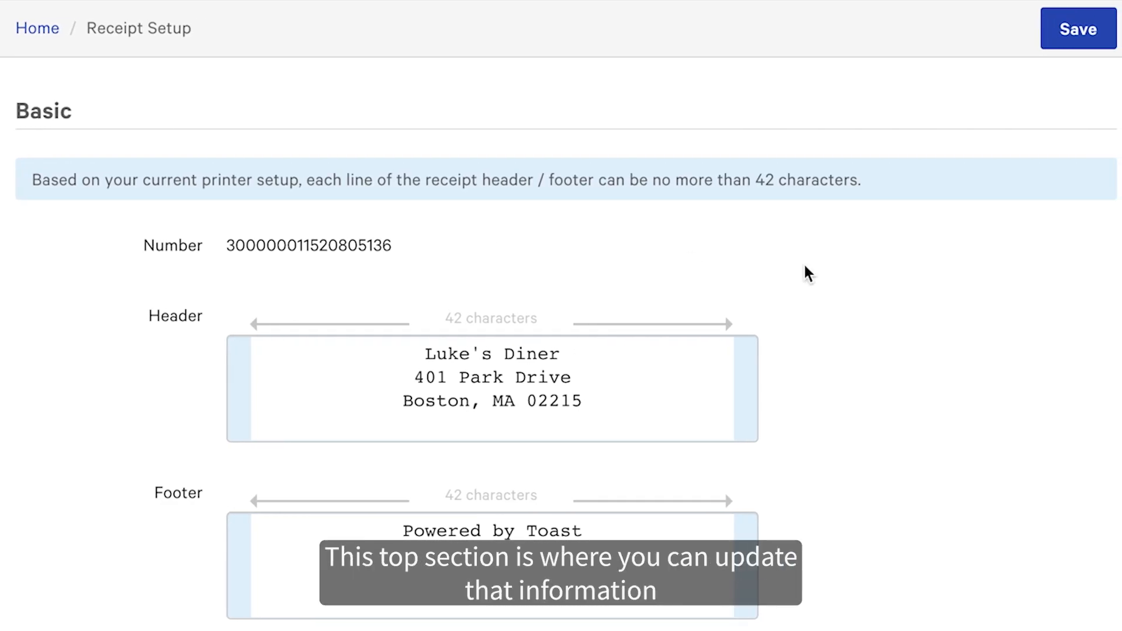
scroll(down, 3)
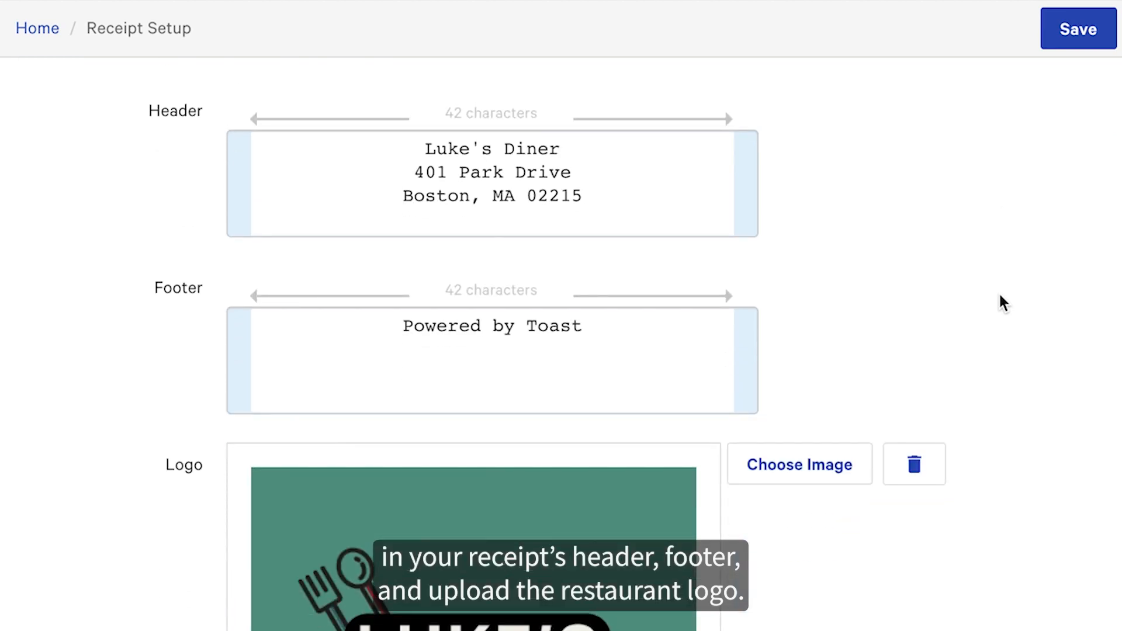
scroll(down, 3)
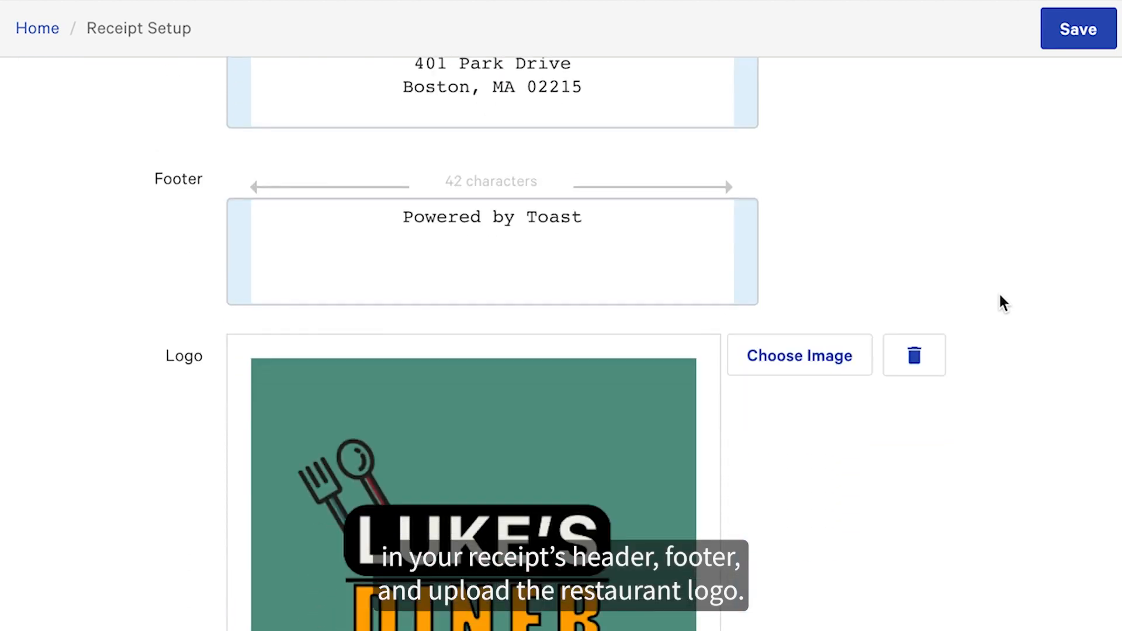
scroll(down, 3)
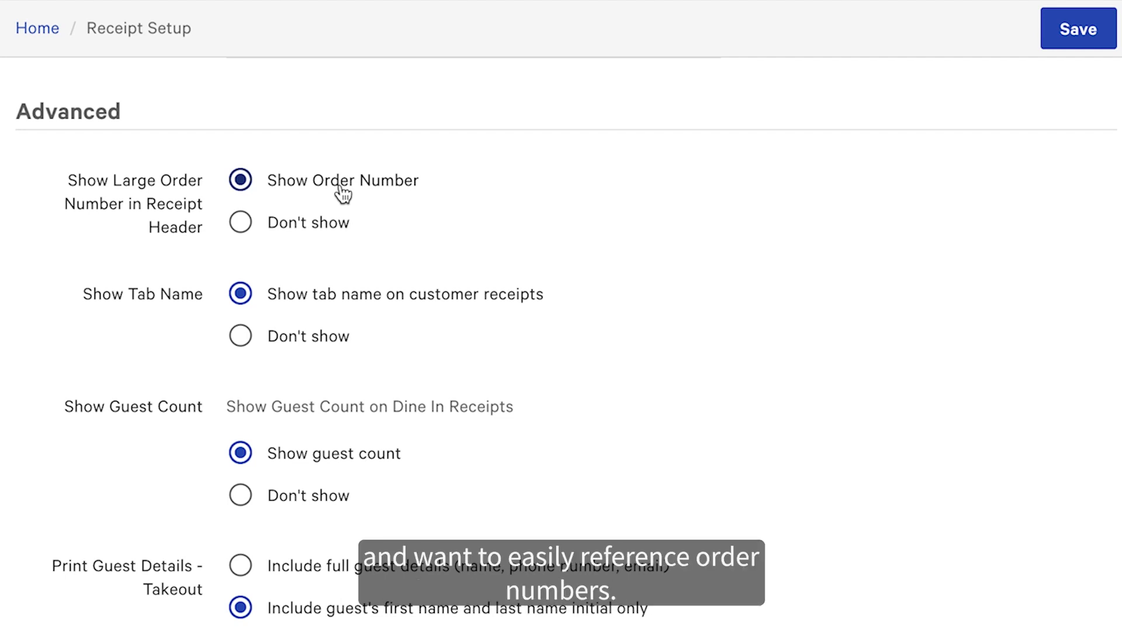
Step: Under Advanced, choose Show guest count for dine-in receipts
scroll(down, 3)
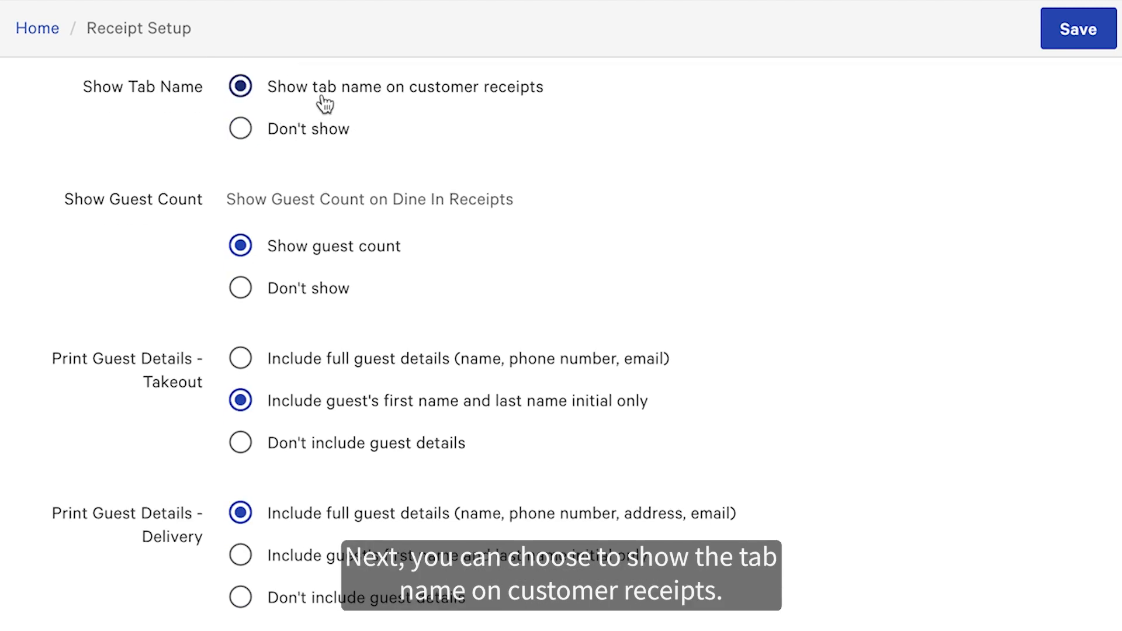
scroll(down, 3)
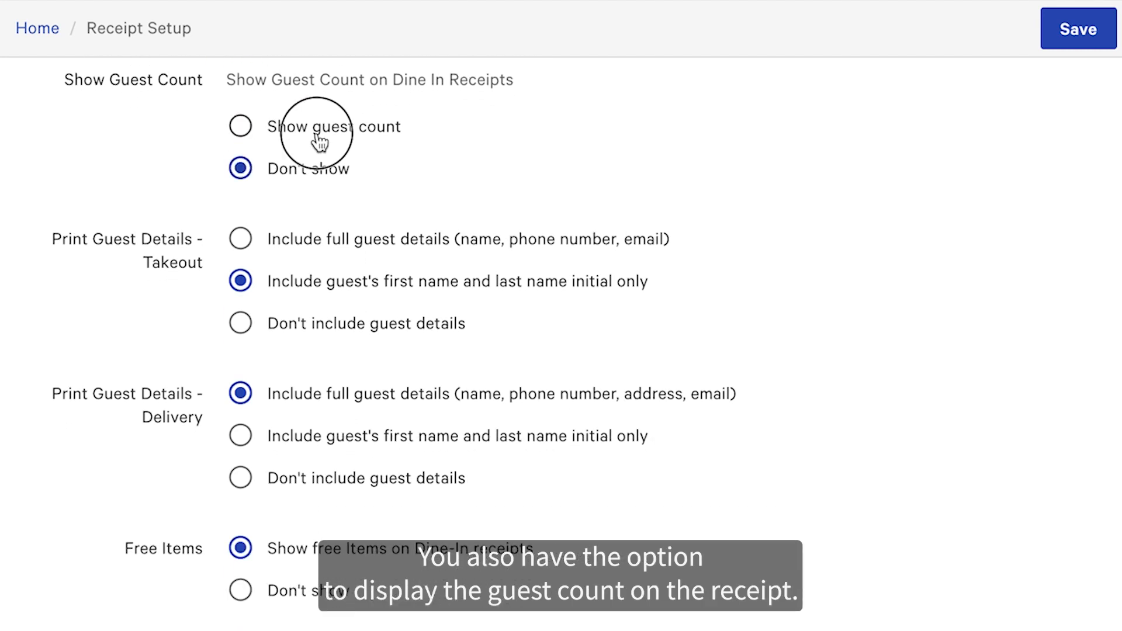
click(240, 126)
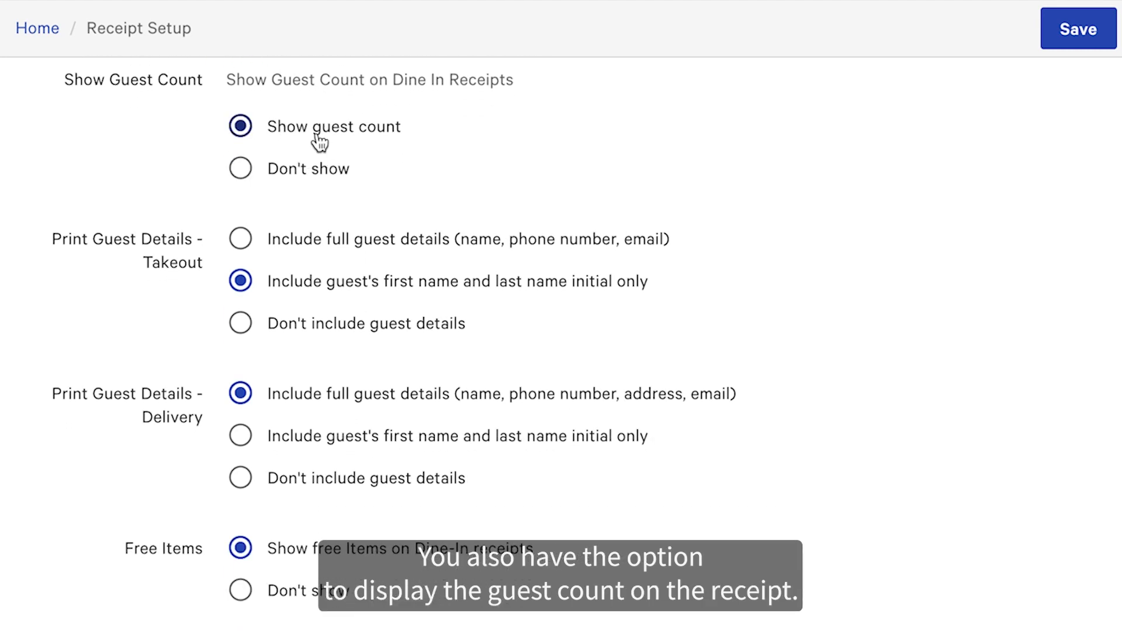
Step: Set Print Guest Details - Takeout to Don't include guest details
scroll(down, 3)
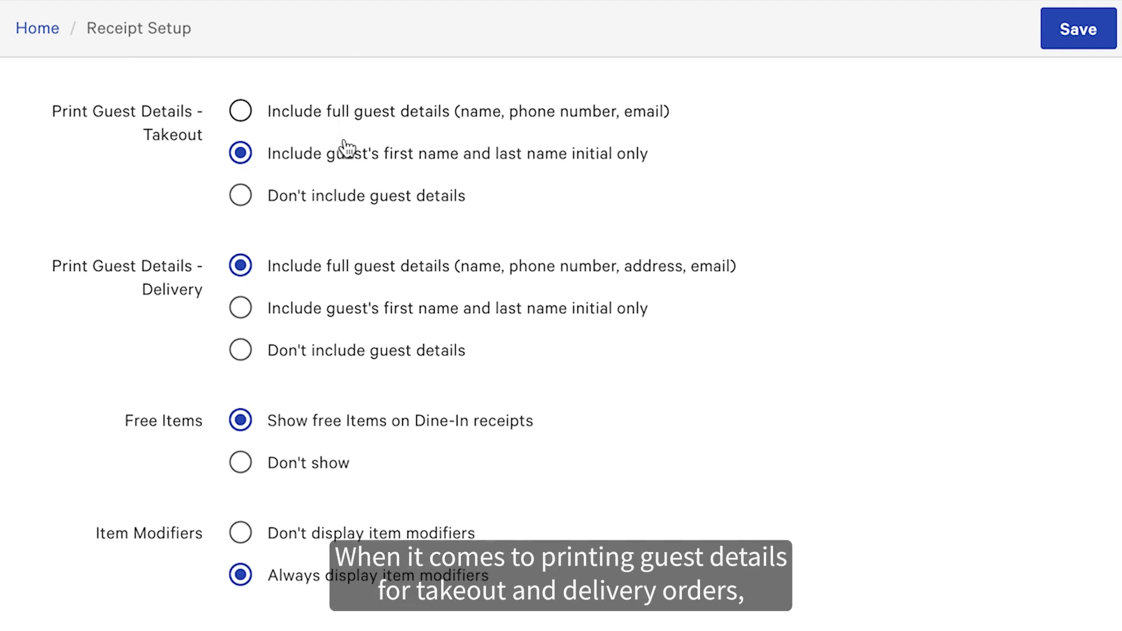
scroll(down, 3)
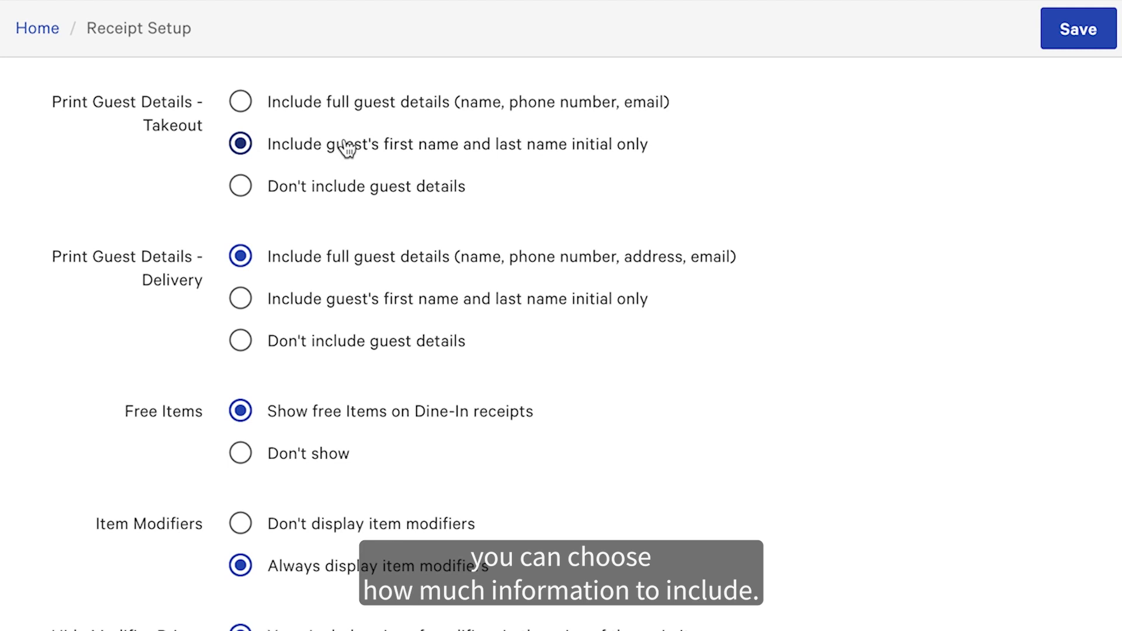
click(240, 102)
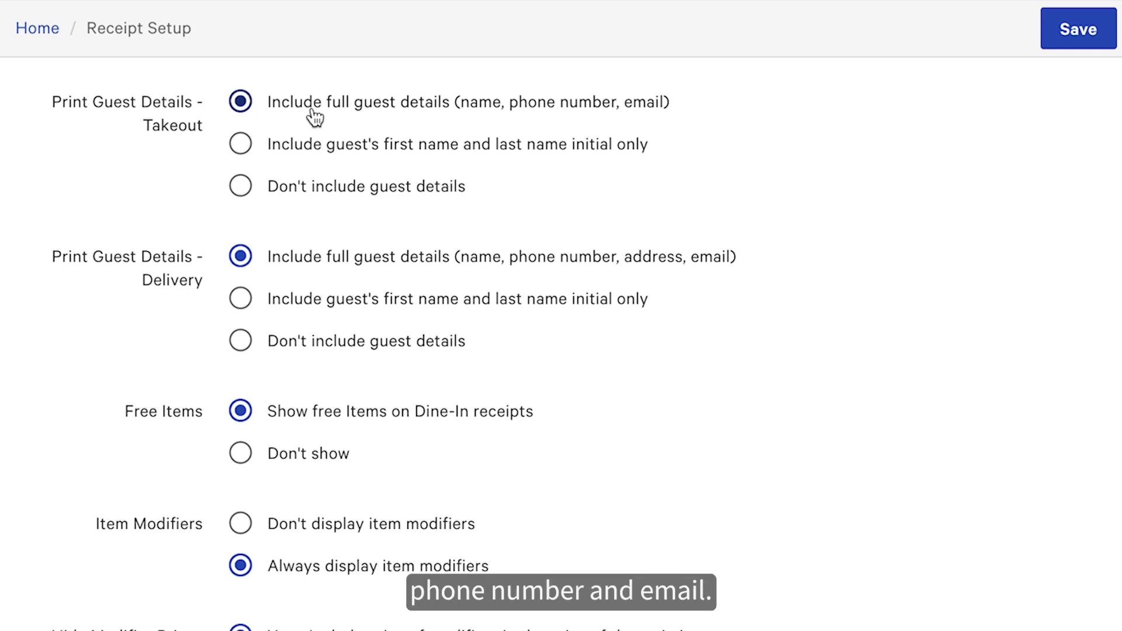
click(240, 144)
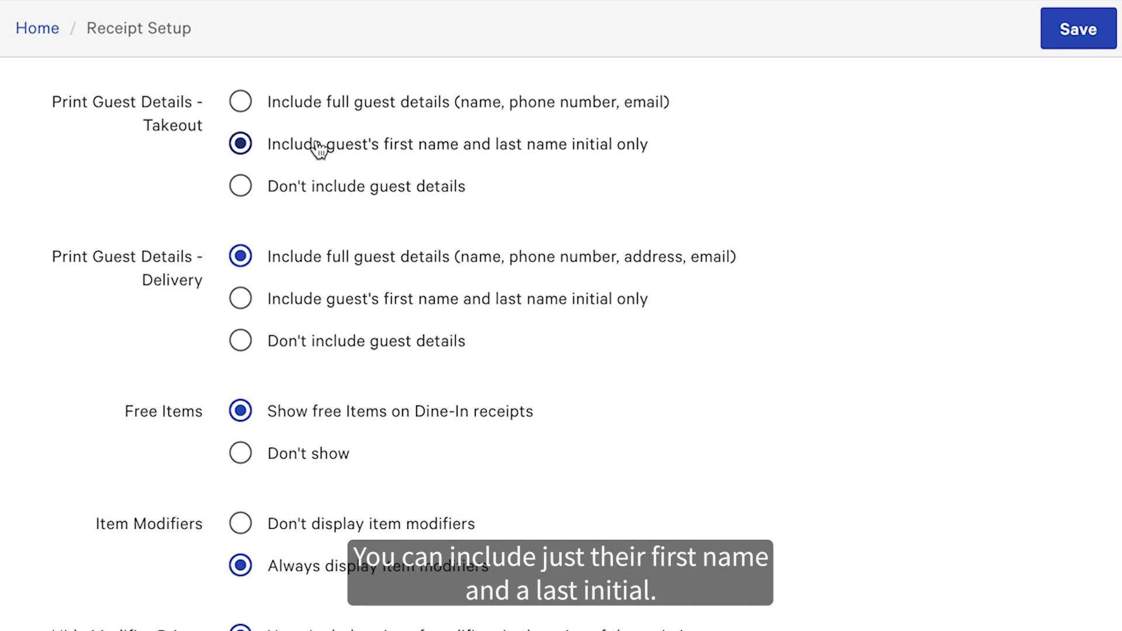
click(241, 186)
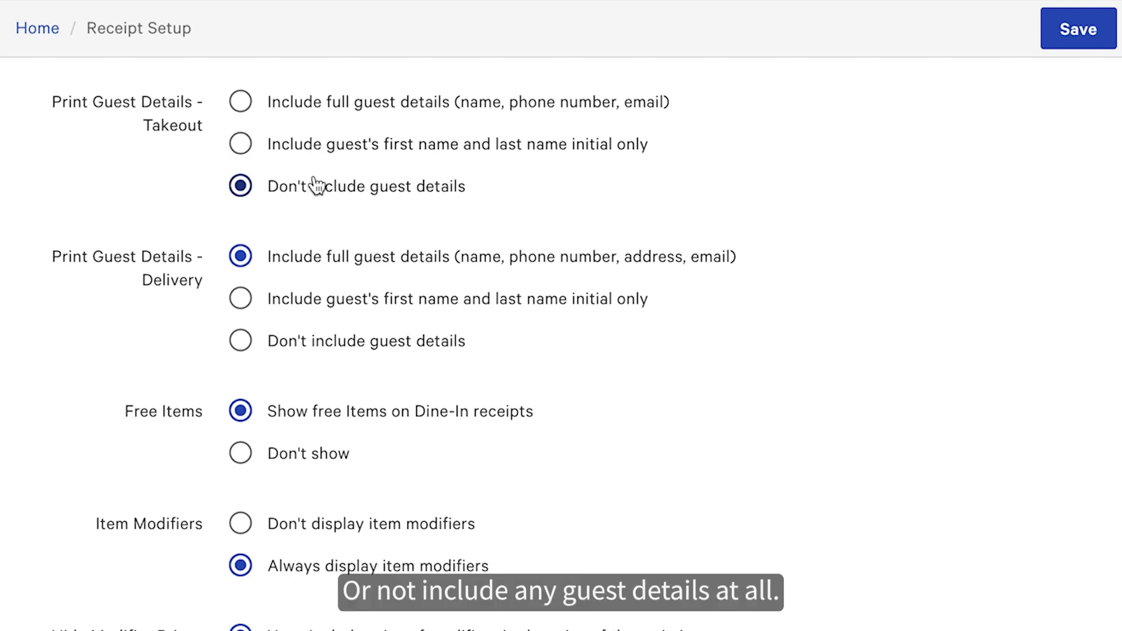
Step: Set Print Guest Details - Delivery to first name and last name initial only
scroll(down, 3)
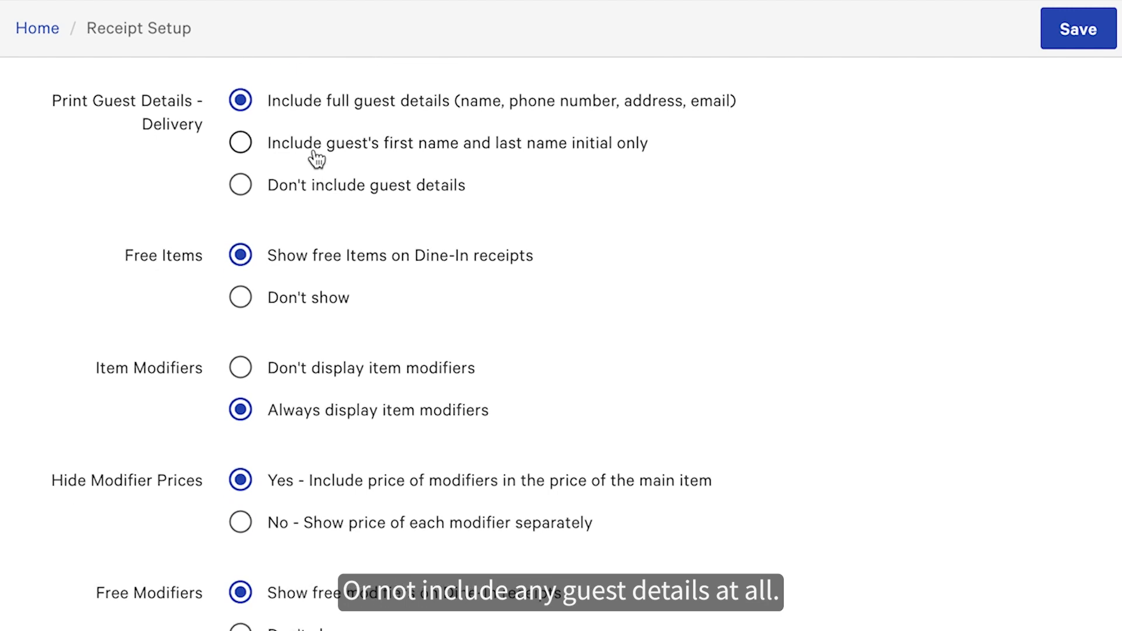
click(240, 184)
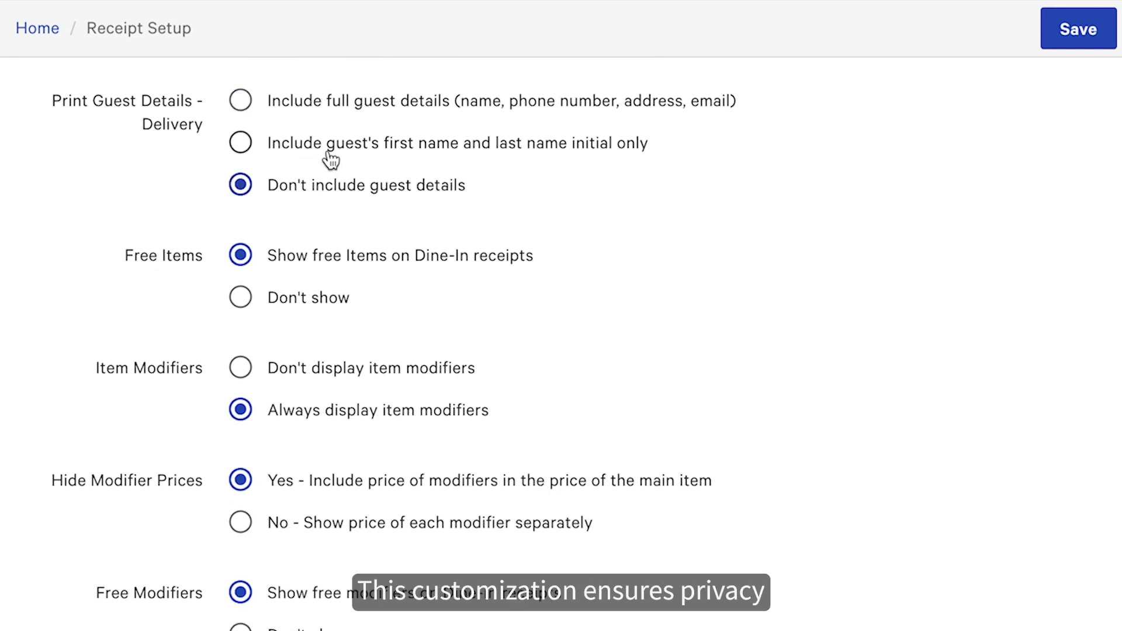
click(241, 142)
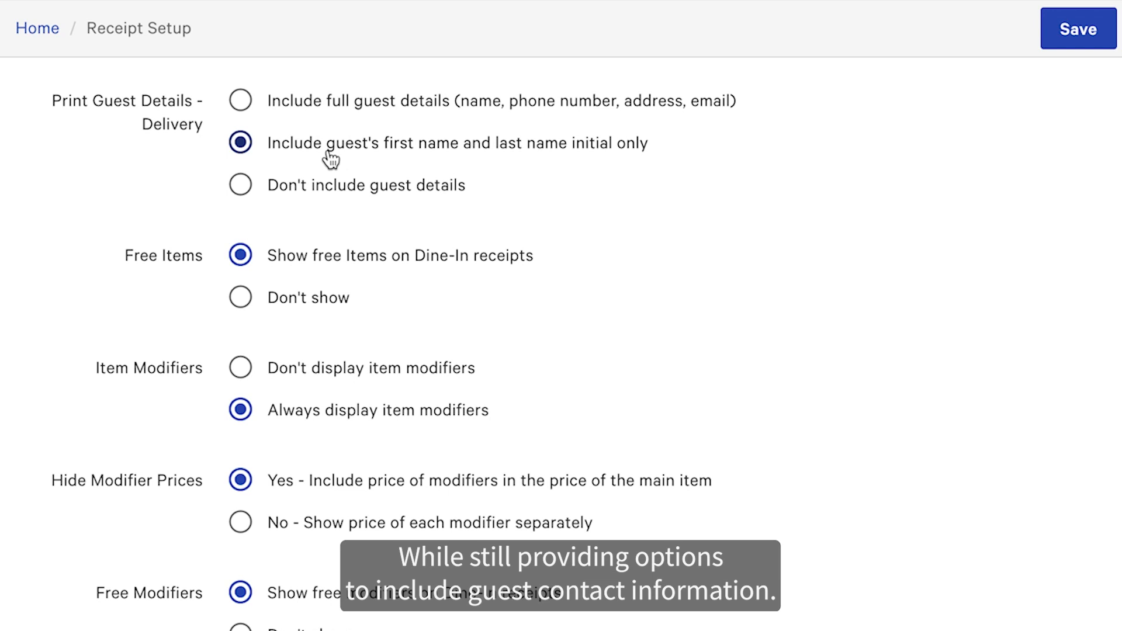
Step: Set Free Items to Don't show and Free Modifiers to show on Dine-In receipts
scroll(down, 3)
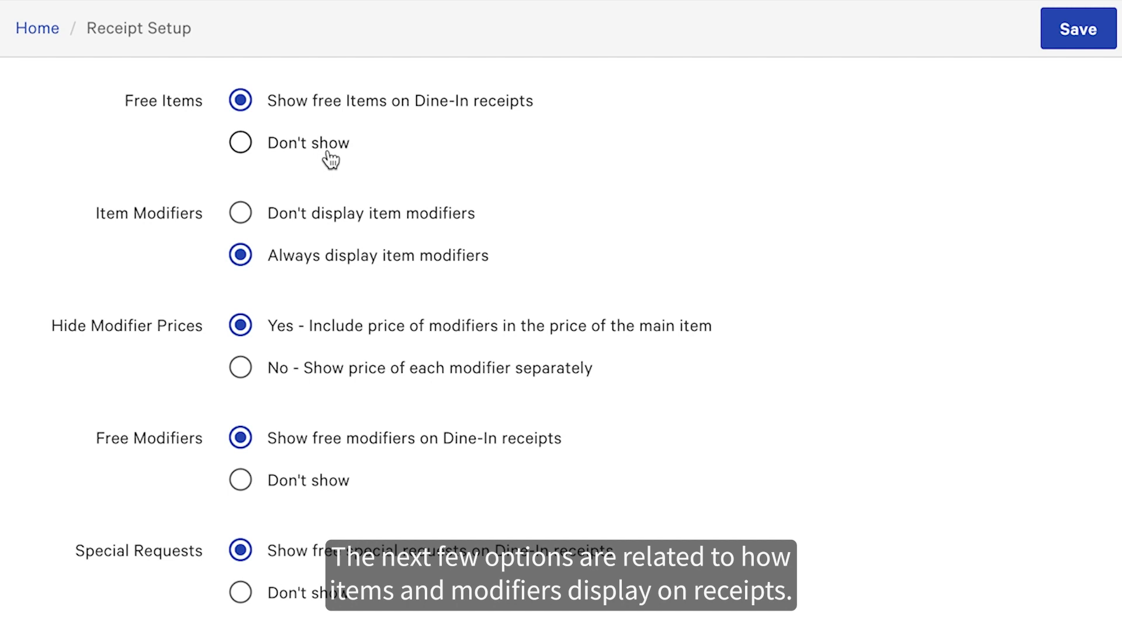
click(240, 142)
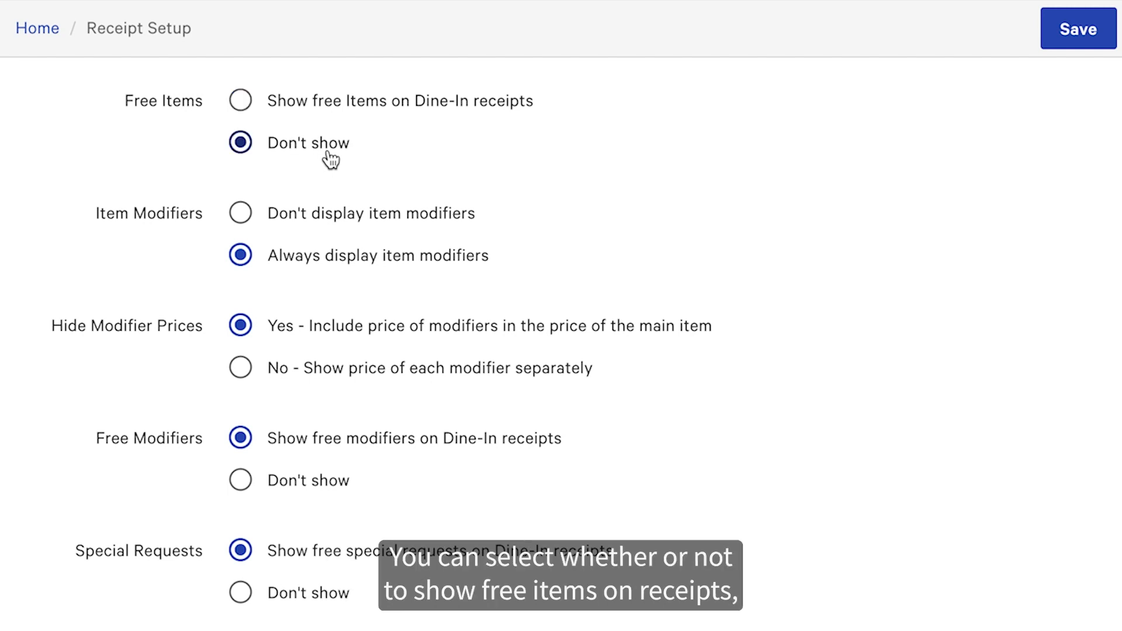
scroll(down, 3)
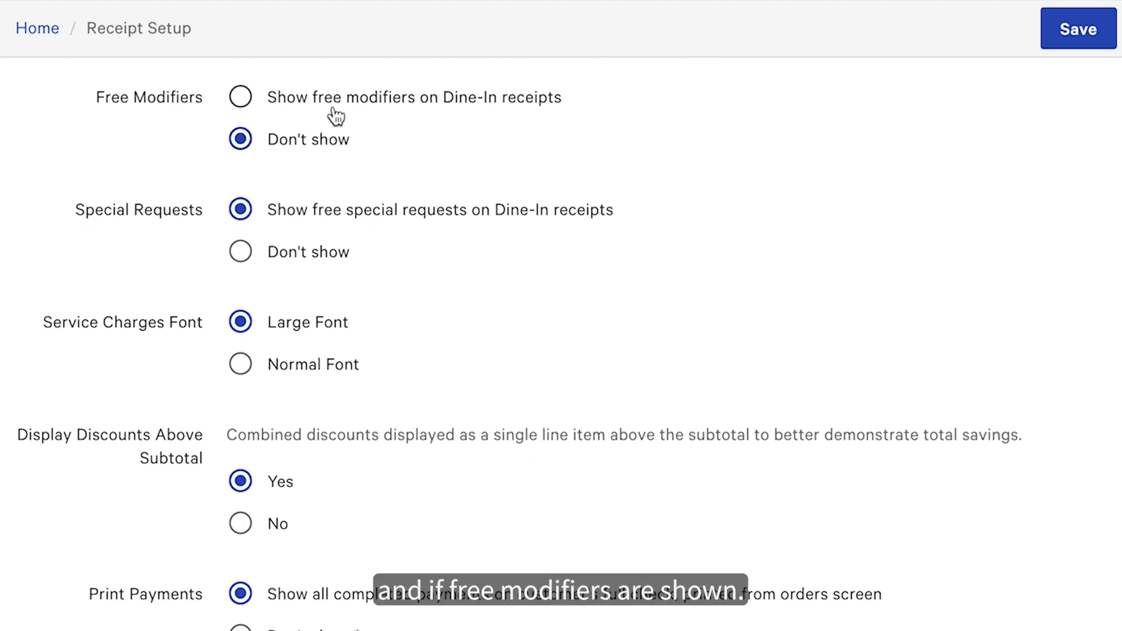
click(240, 97)
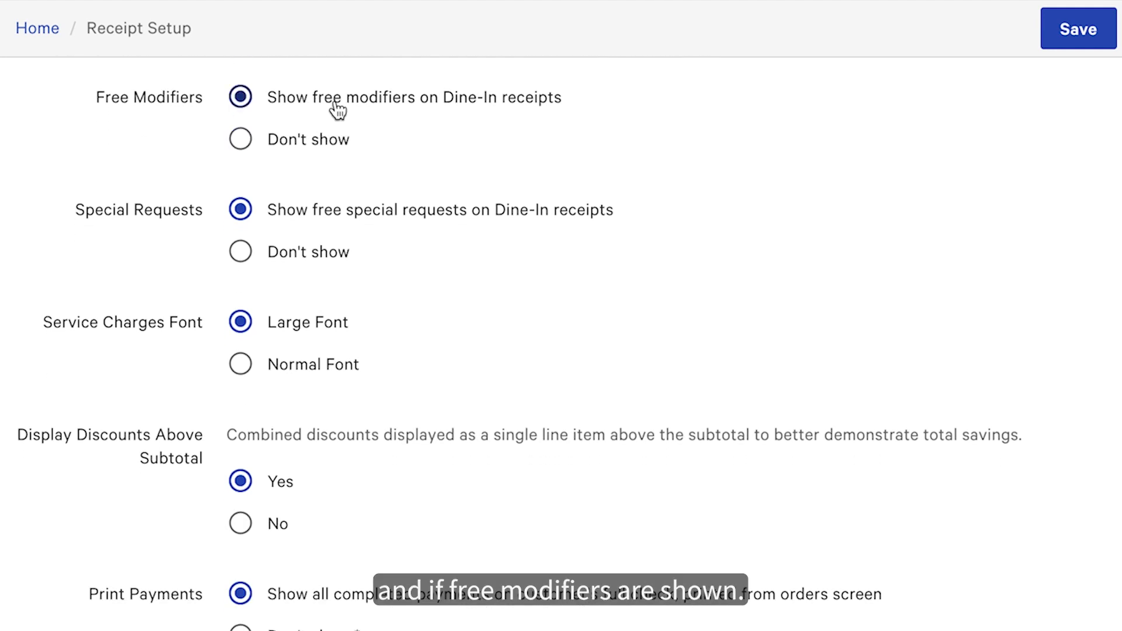
scroll(down, 3)
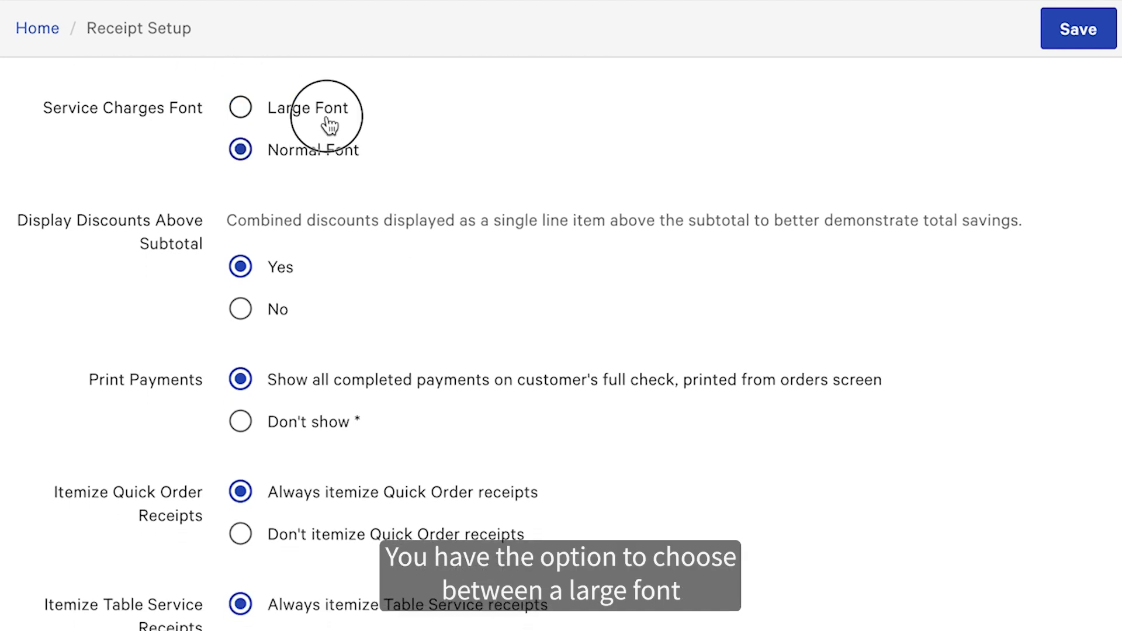
Step: Set Service Charges Font to Large Font and Display Discounts Above Subtotal to Yes
click(241, 108)
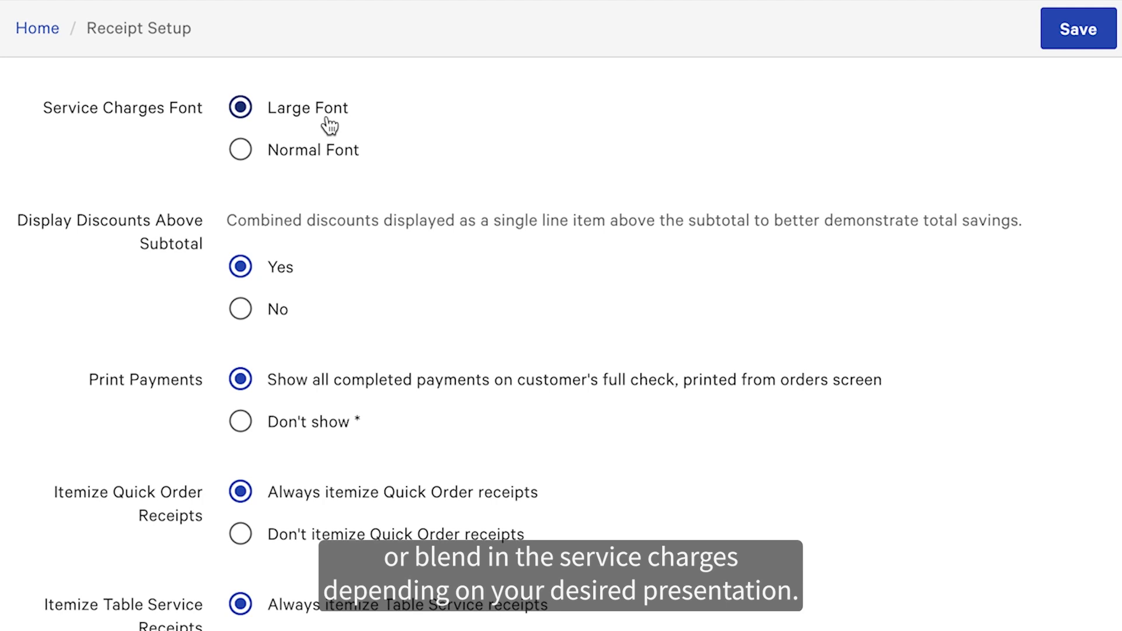
mouse_move(346, 126)
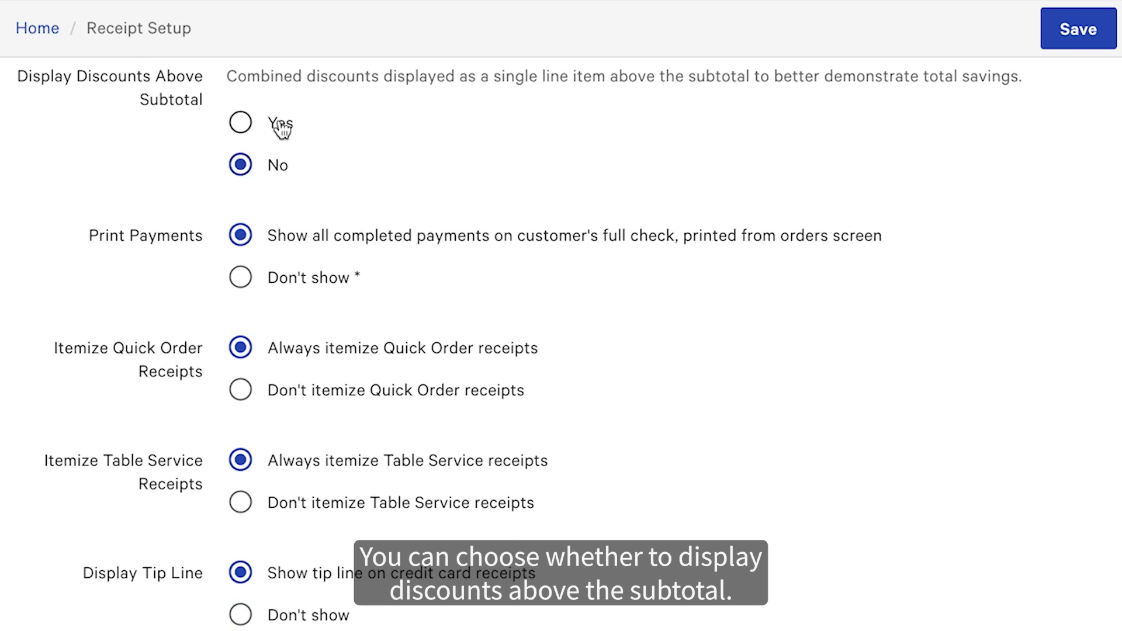
click(240, 122)
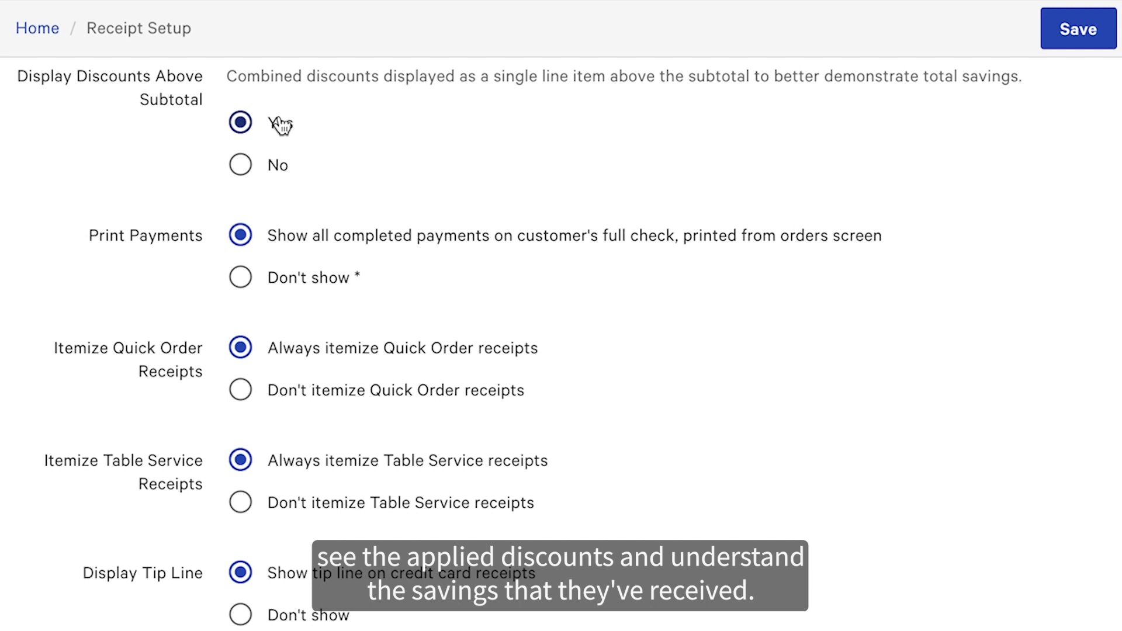
scroll(down, 3)
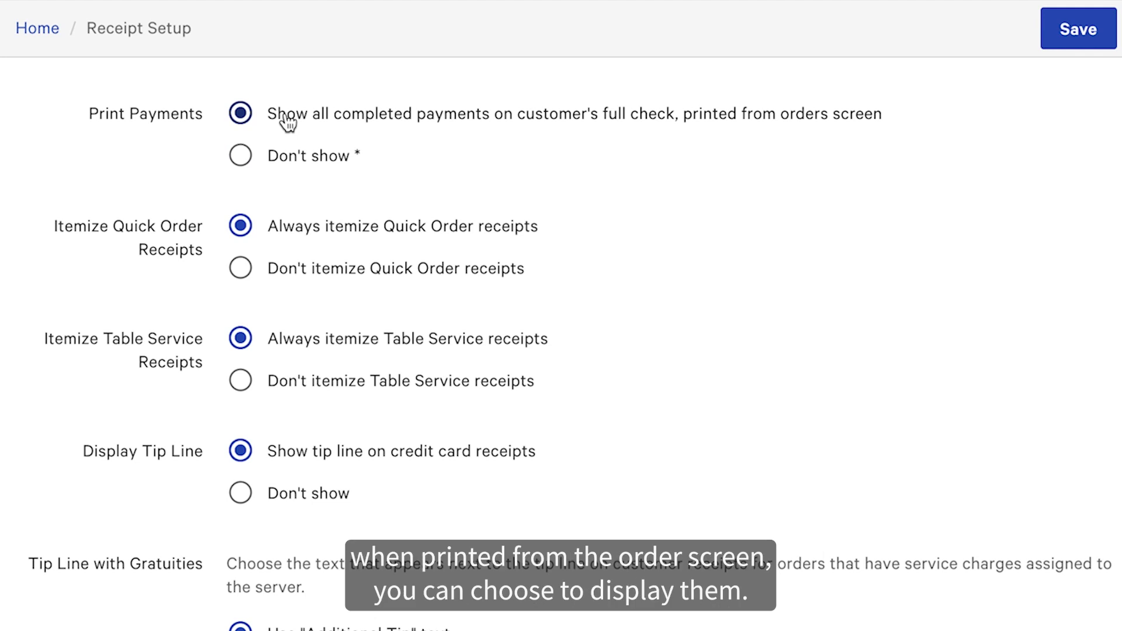
Step: Set Table Service receipts to Don't itemize
scroll(down, 3)
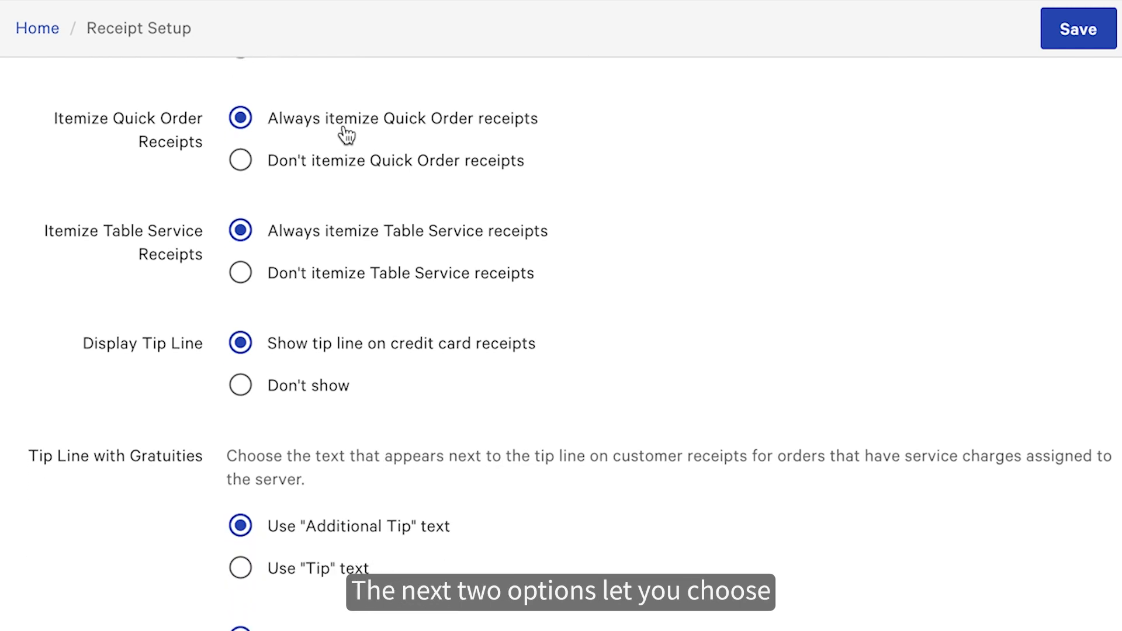
scroll(down, 3)
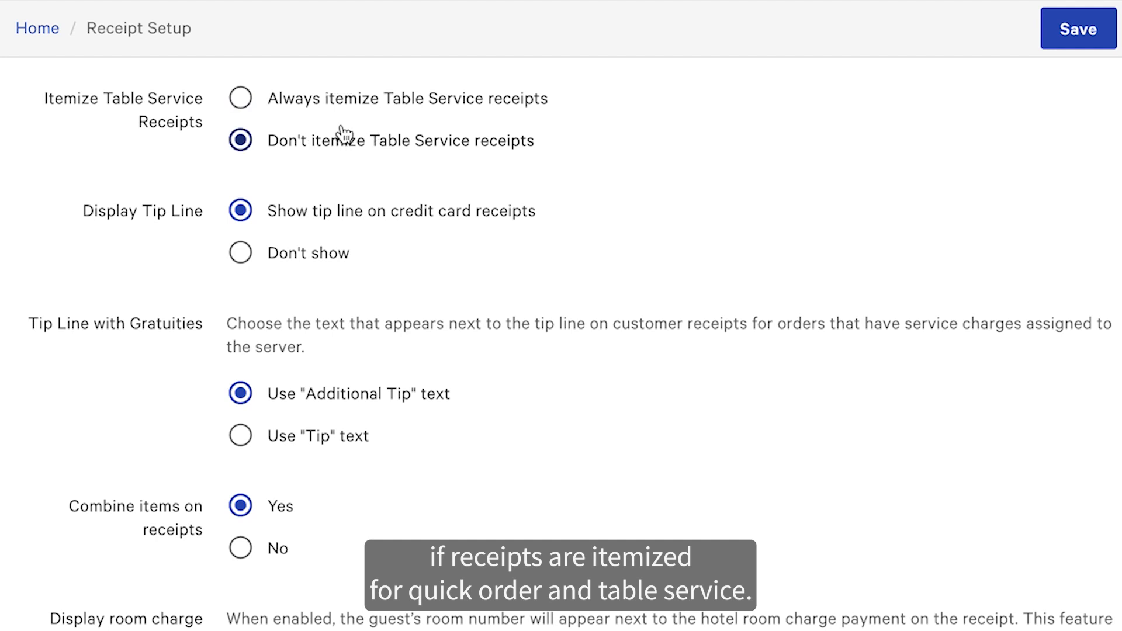
scroll(down, 3)
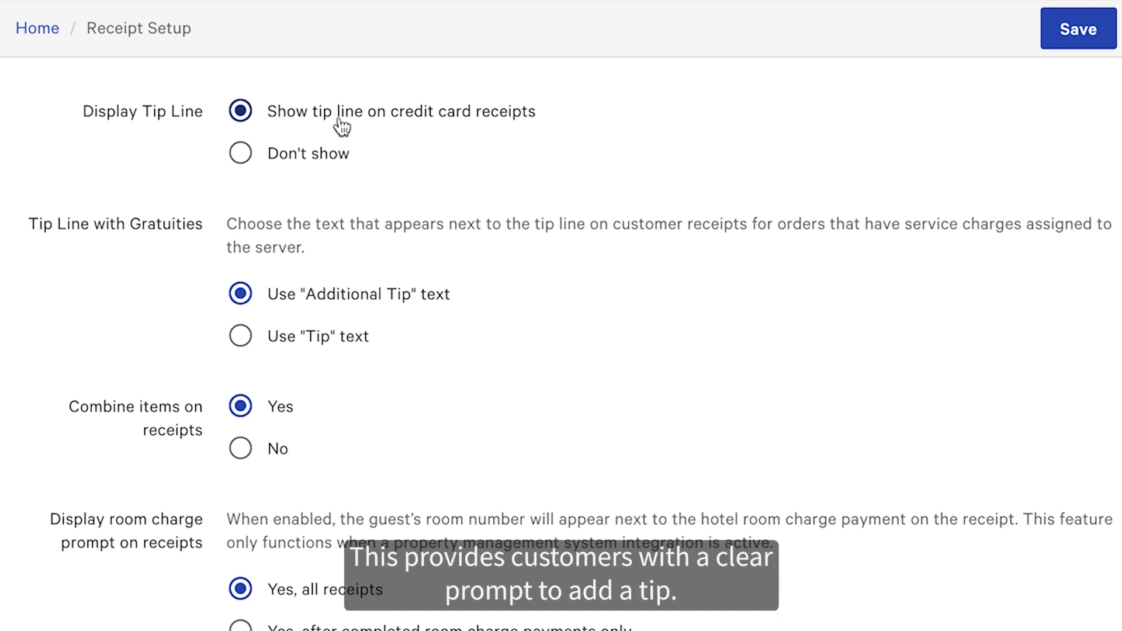
scroll(down, 3)
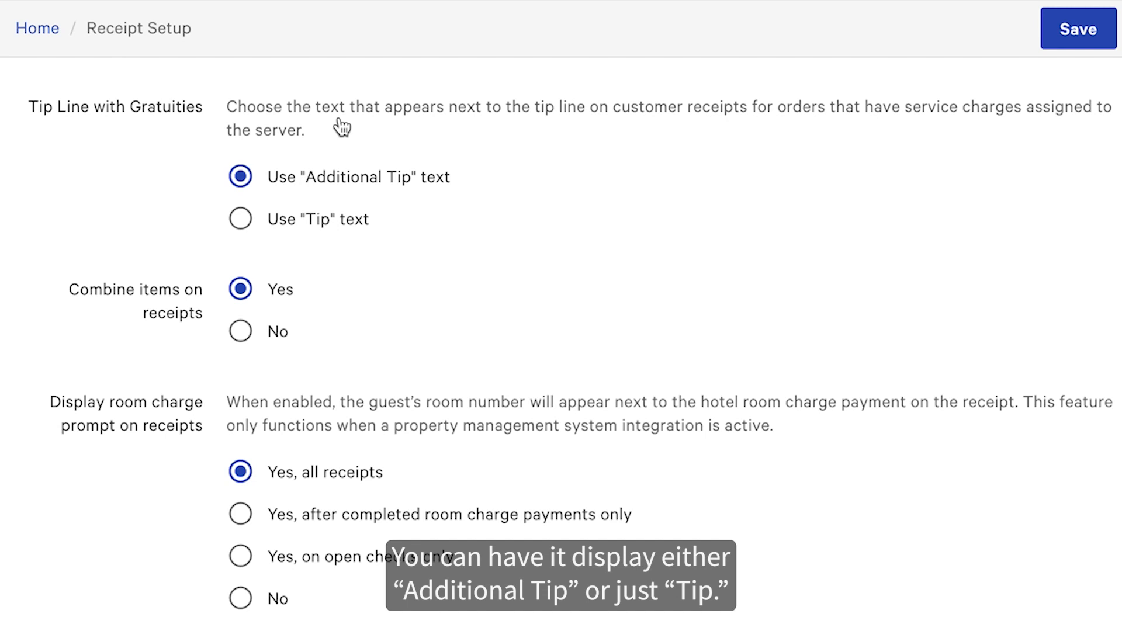
click(240, 219)
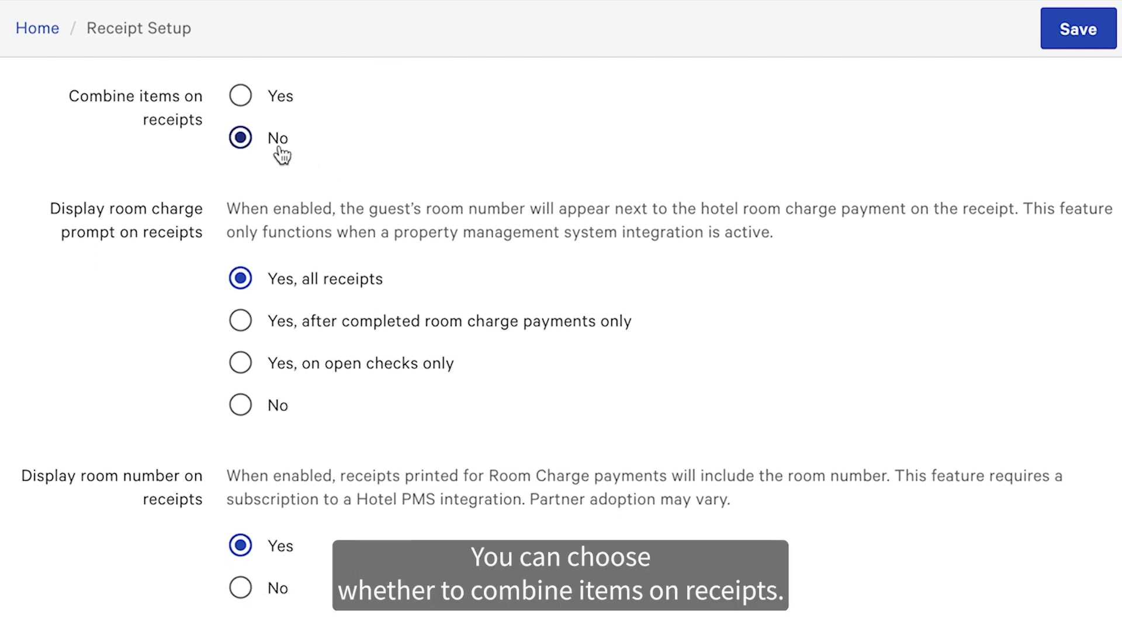
Step: Set Combine items on receipts to Yes
click(240, 96)
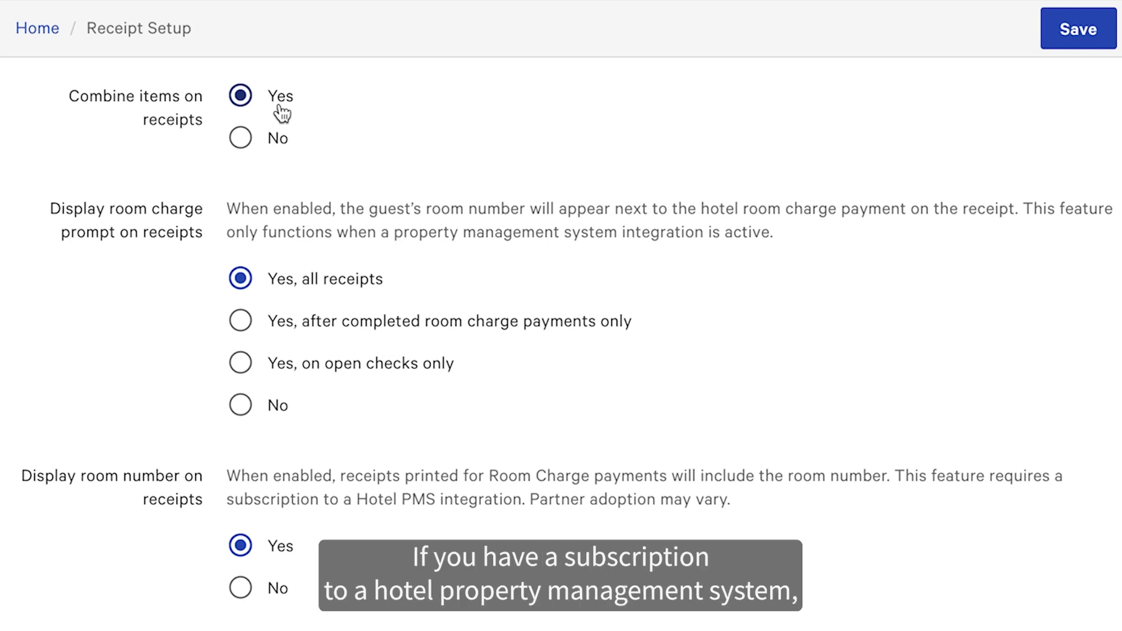
scroll(down, 3)
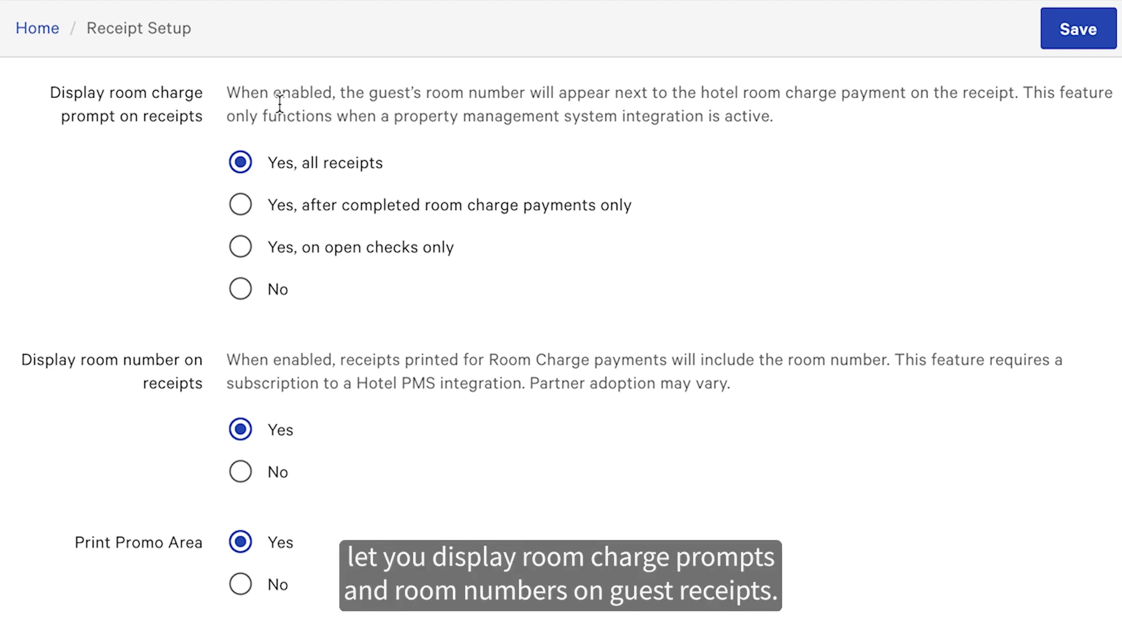
scroll(down, 3)
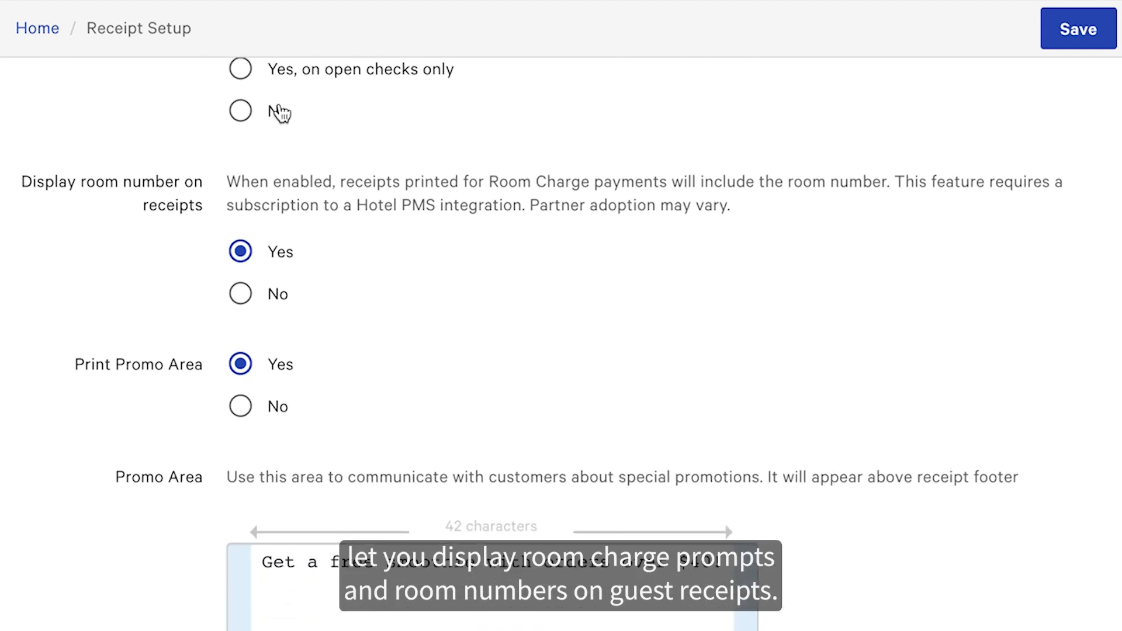
scroll(down, 3)
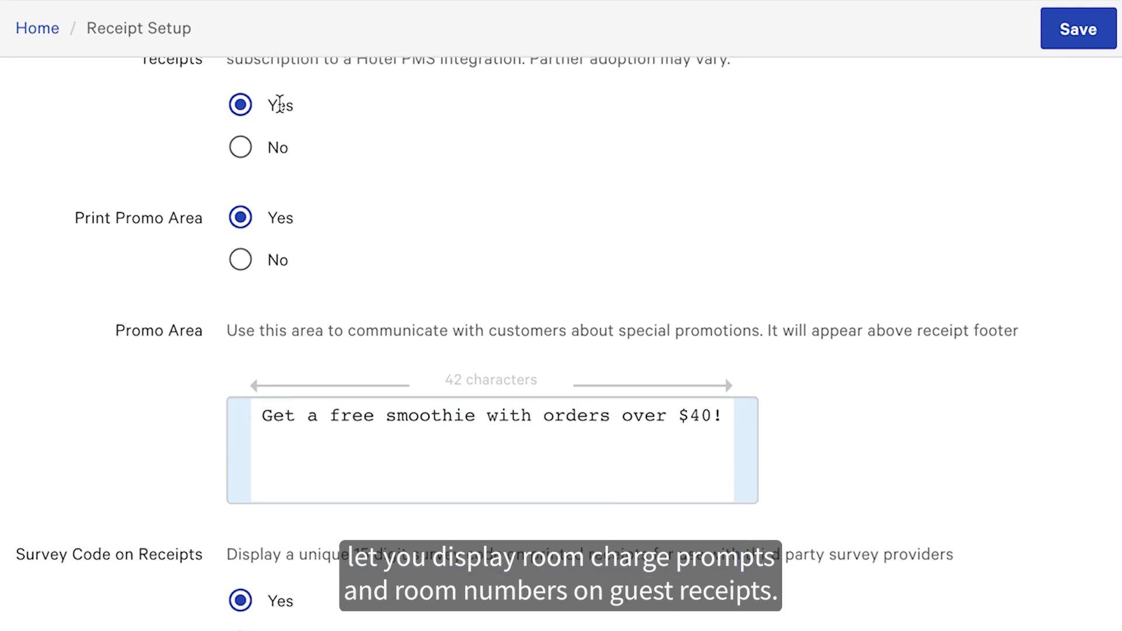
scroll(down, 3)
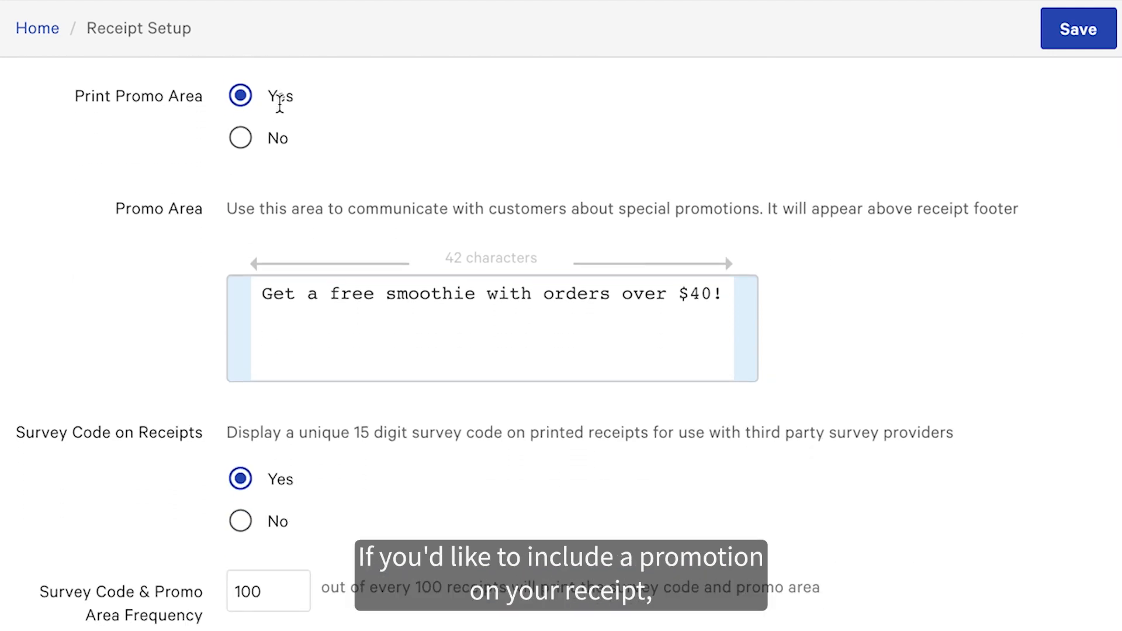
click(240, 137)
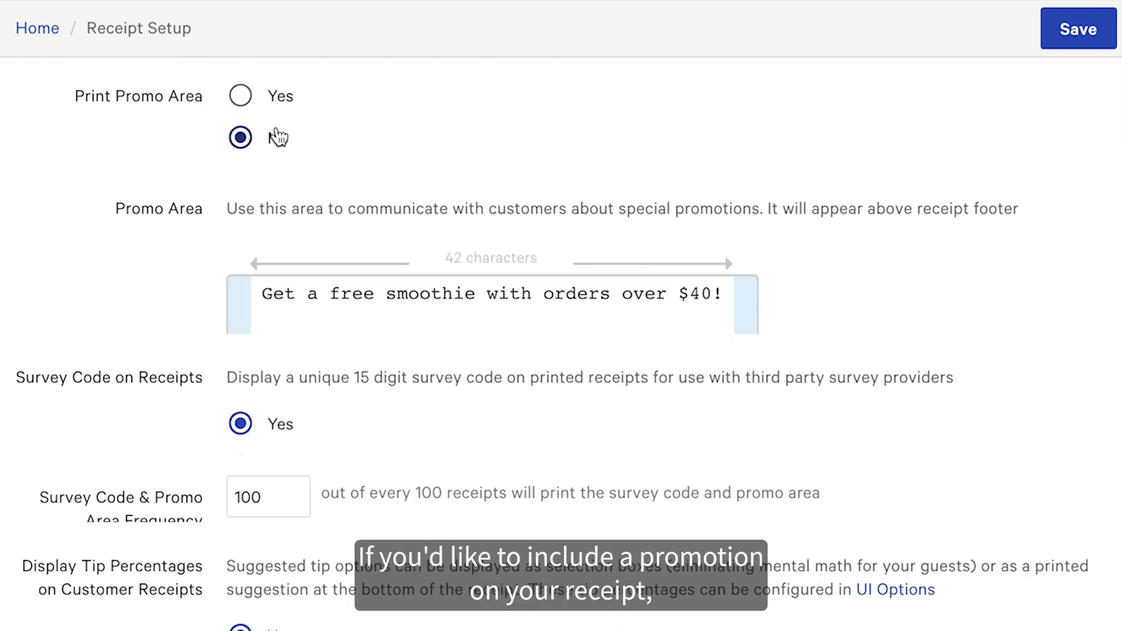
click(239, 96)
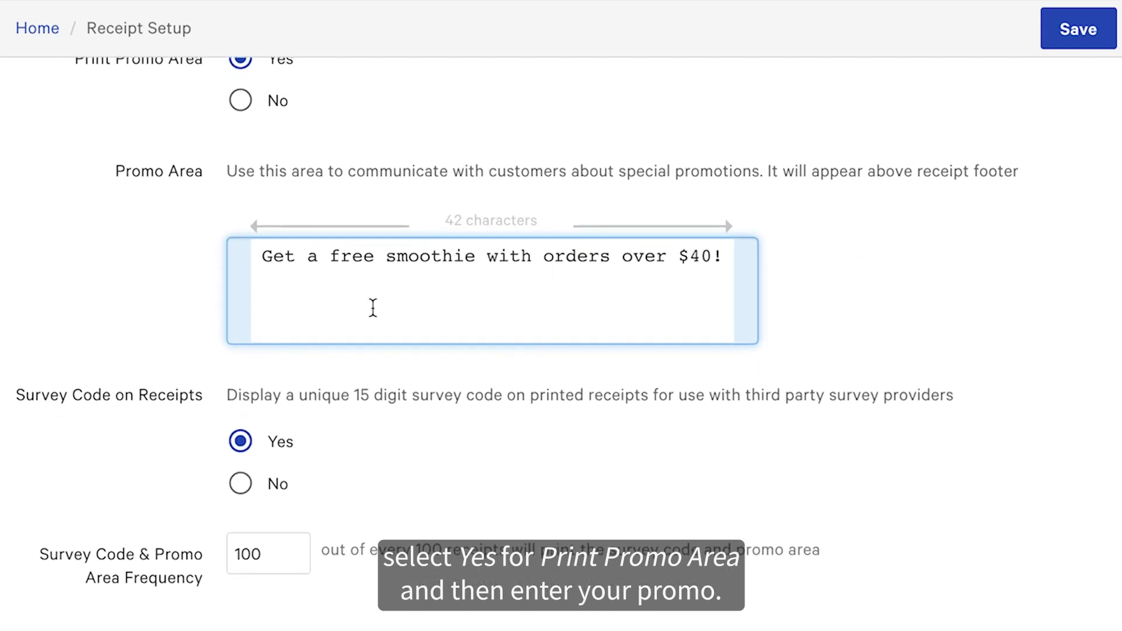
scroll(down, 3)
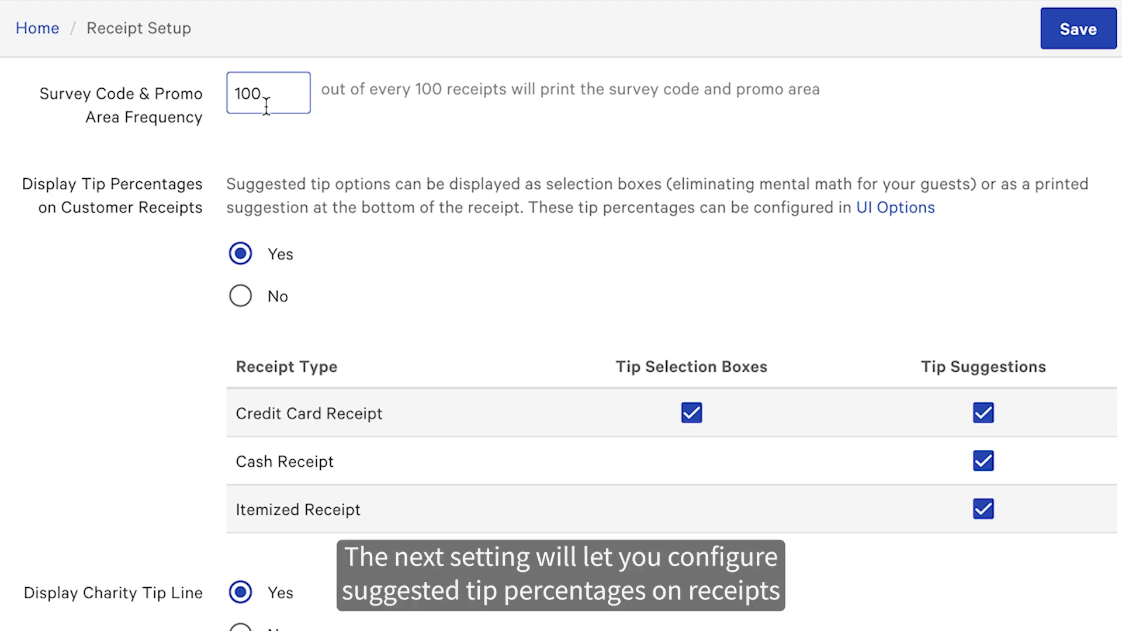
scroll(down, 3)
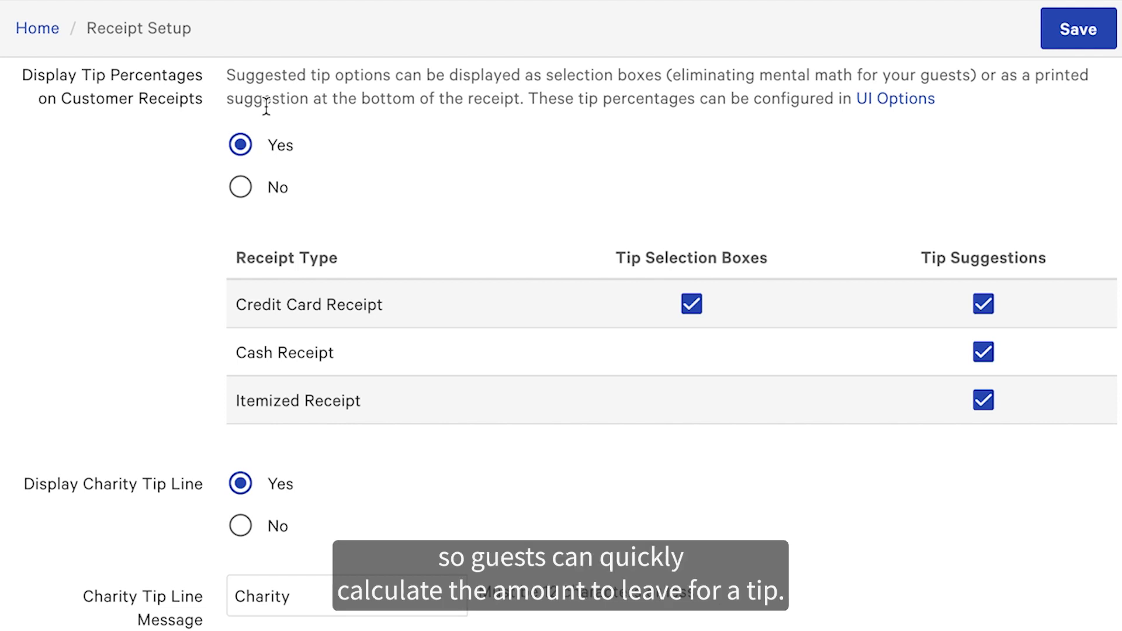
click(239, 187)
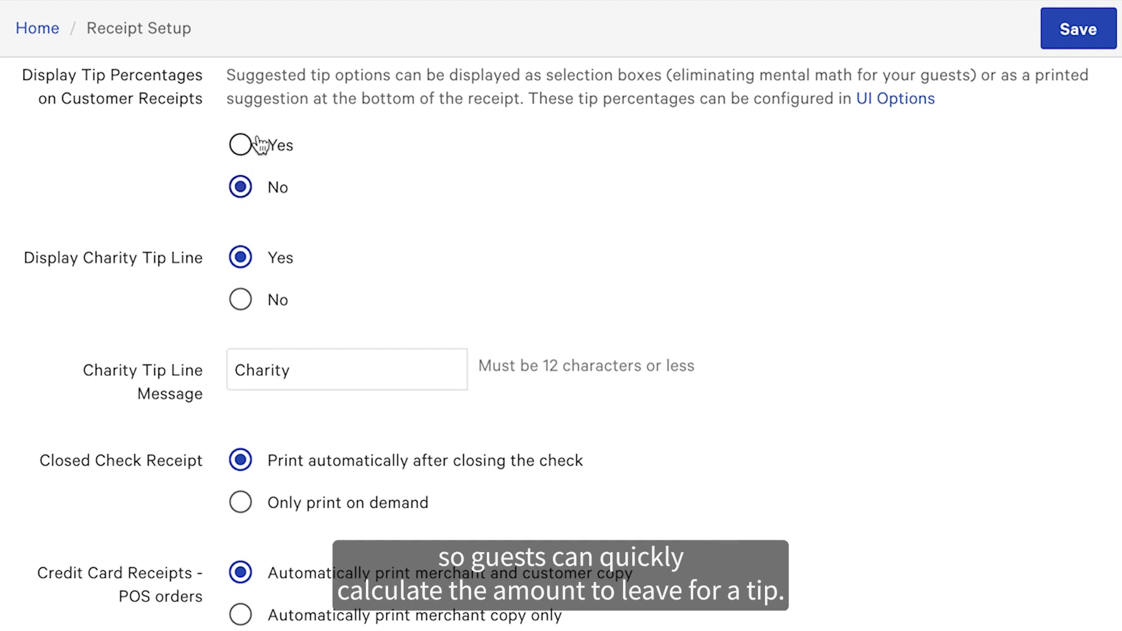
click(240, 145)
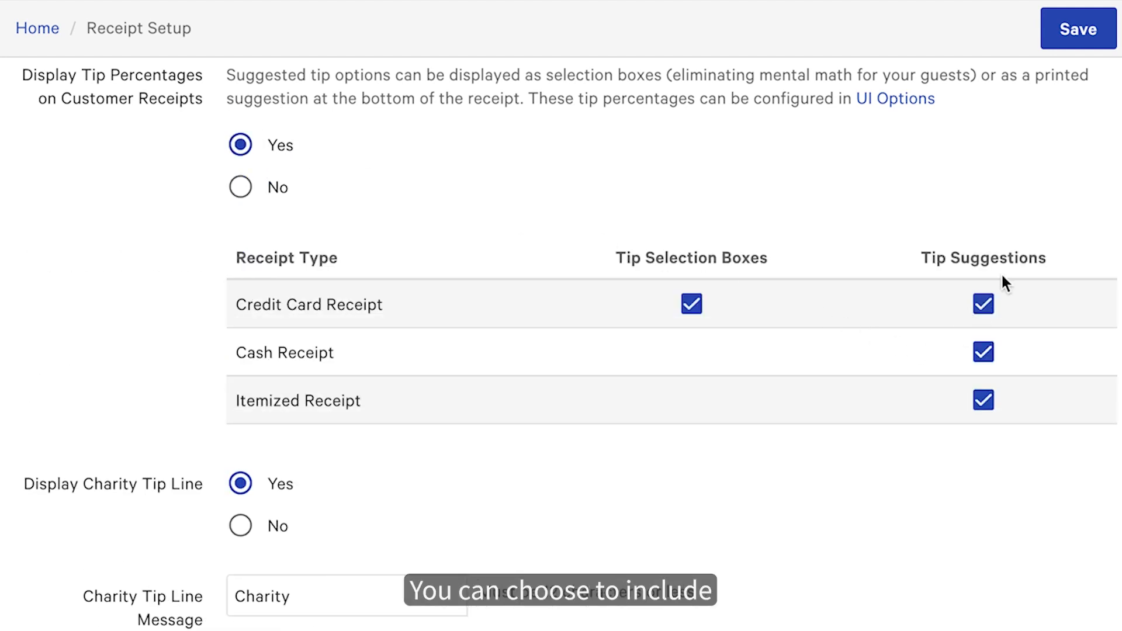
click(983, 303)
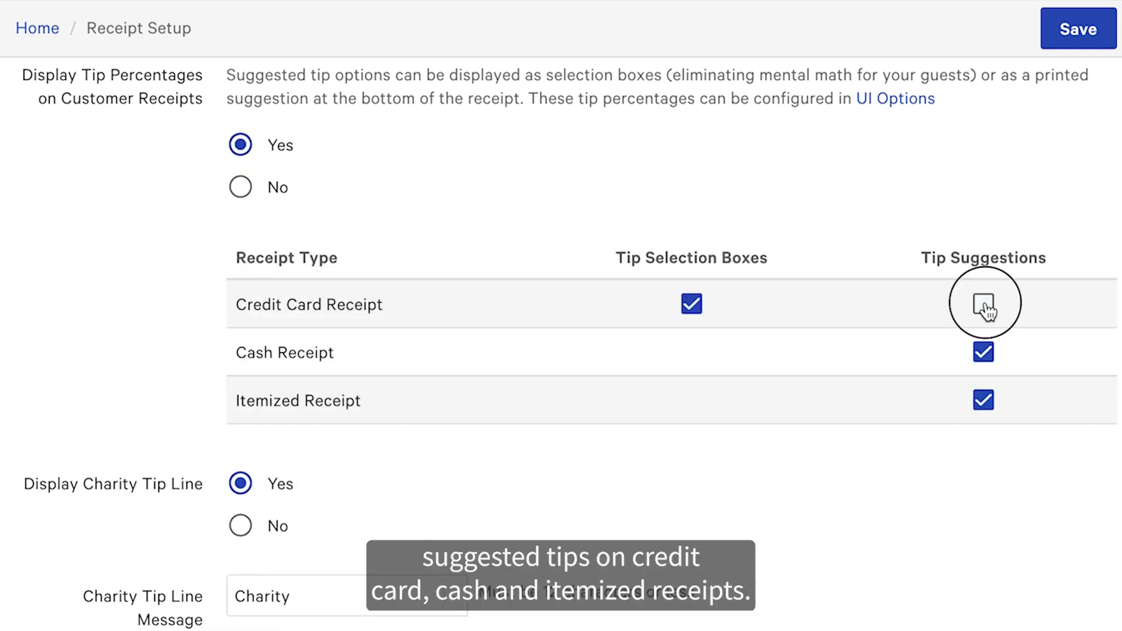
click(983, 303)
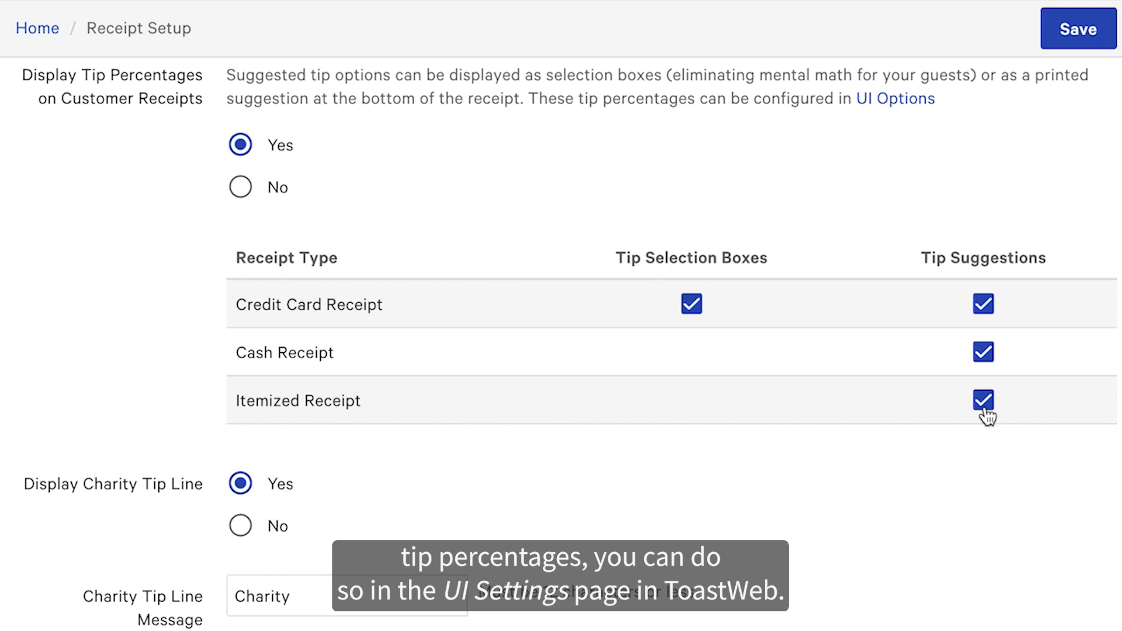
scroll(down, 3)
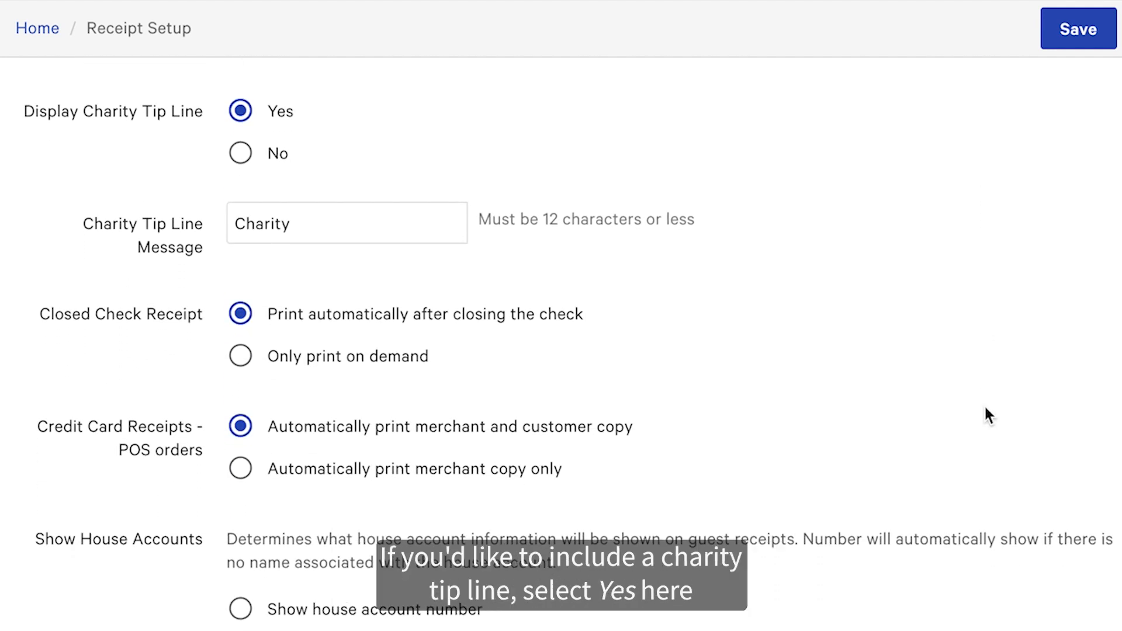
click(239, 153)
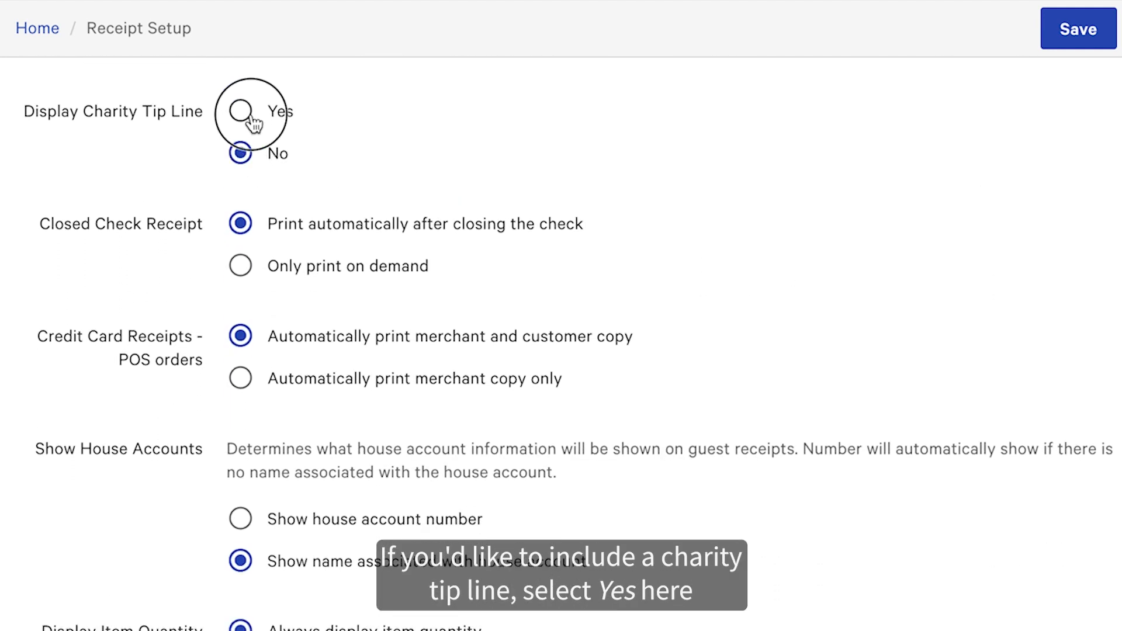
click(240, 111)
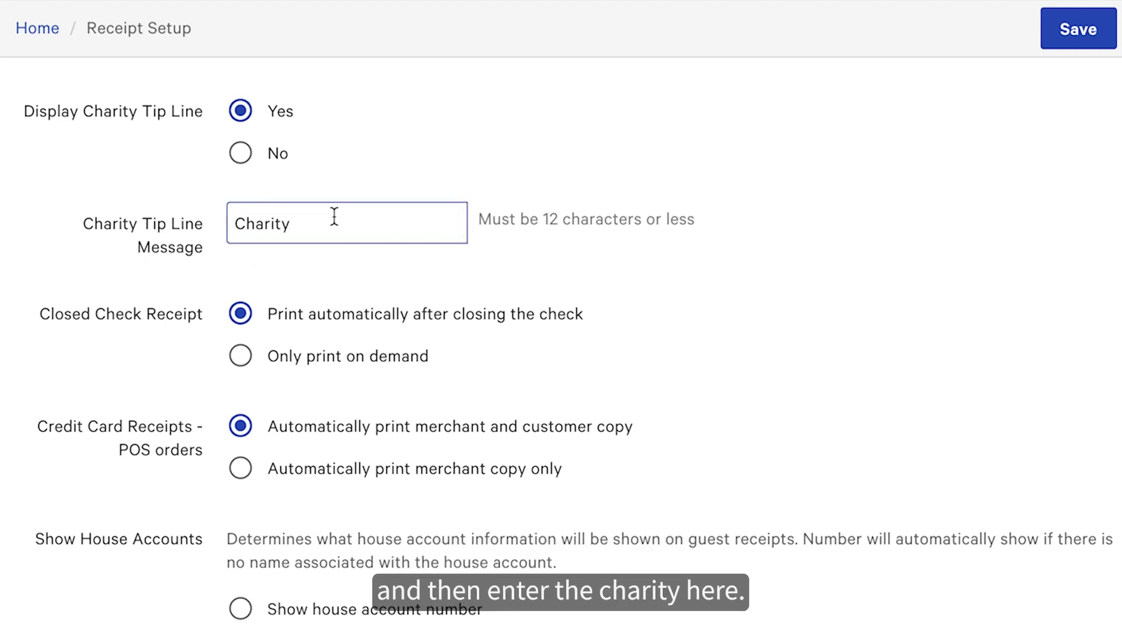
scroll(down, 3)
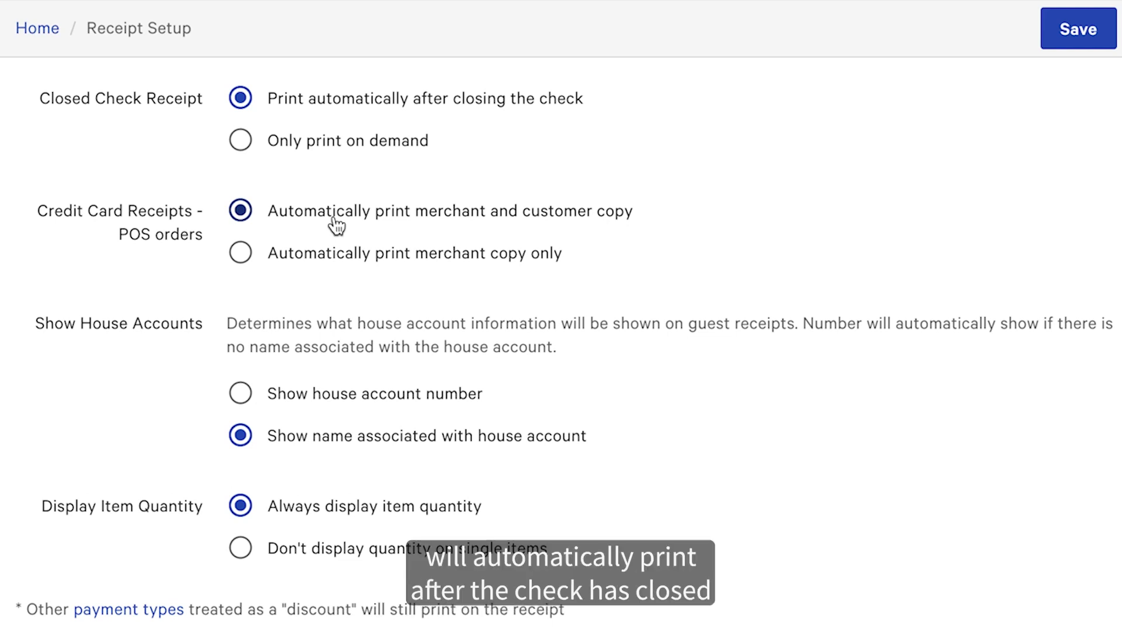
mouse_move(320, 151)
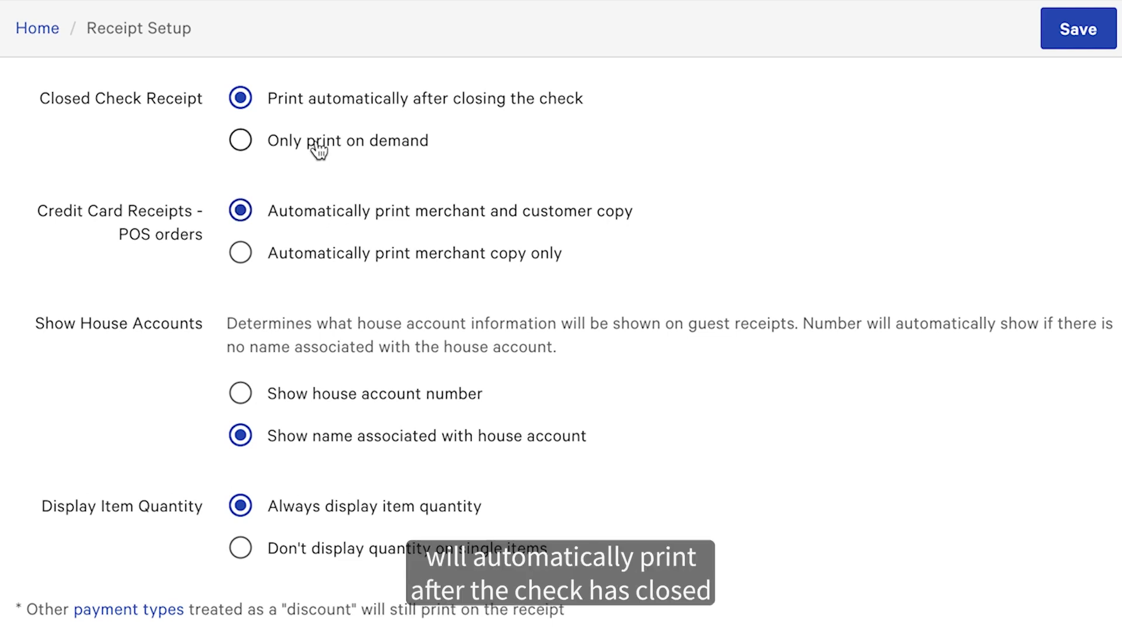
Step: Set Credit Card Receipts - POS orders to Automatically print merchant copy only
scroll(down, 3)
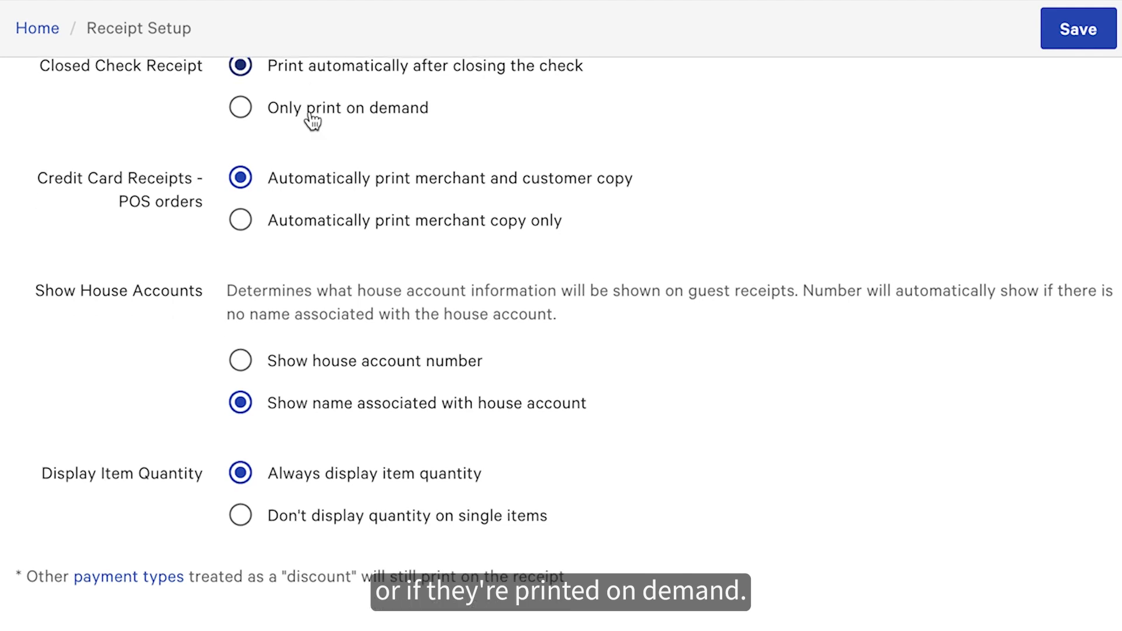
scroll(down, 3)
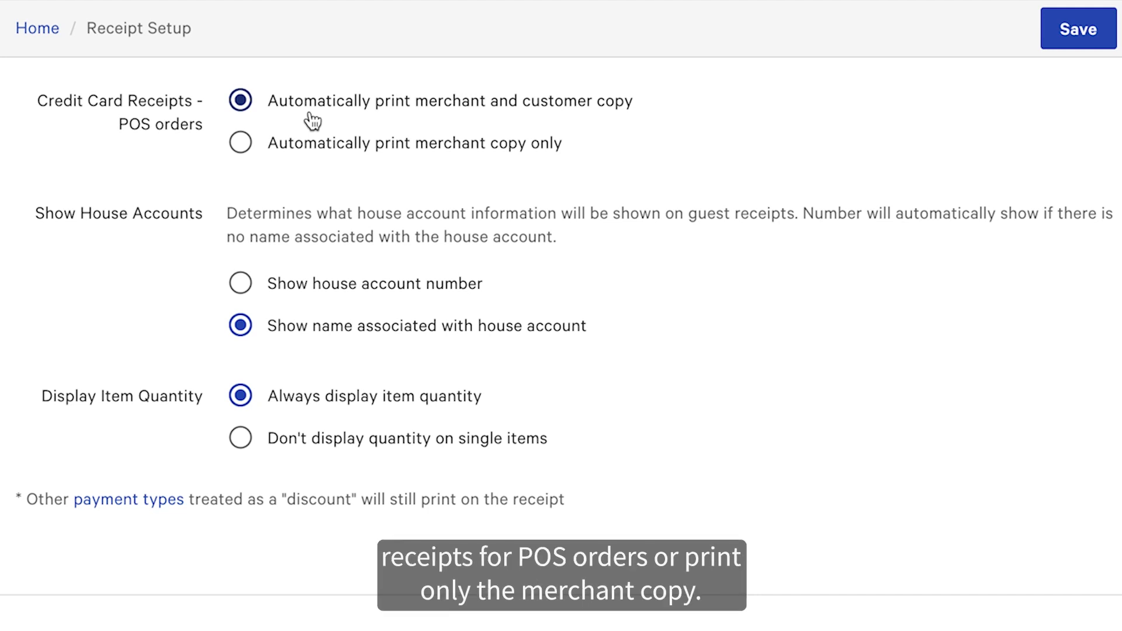
click(241, 143)
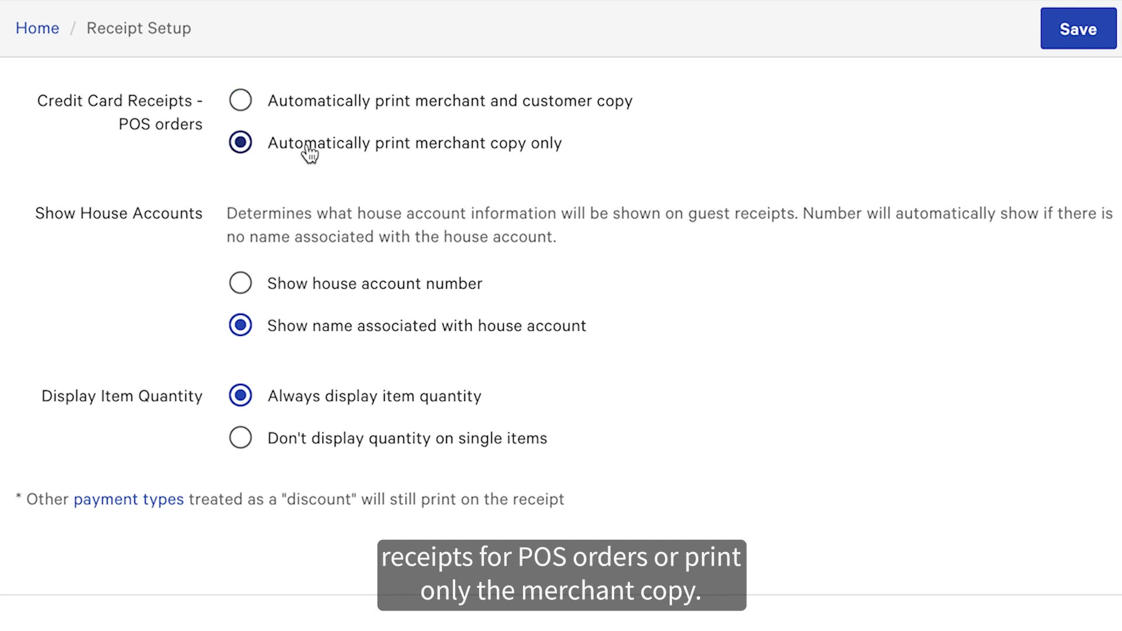
scroll(down, 3)
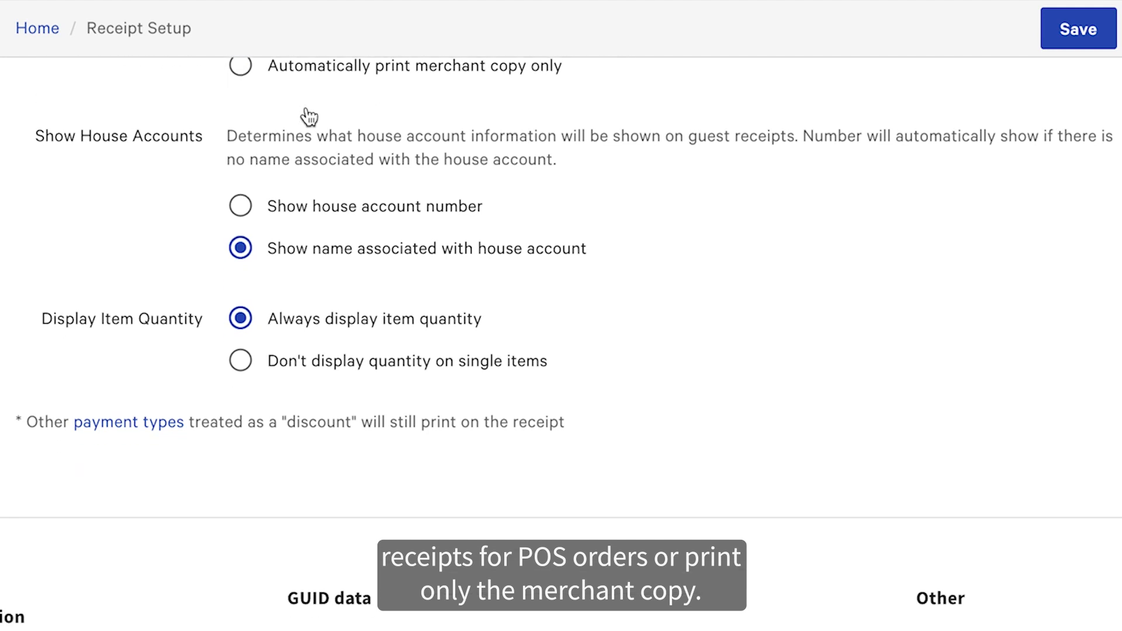
Step: Keep Always display item quantity selected and save the receipt setup
scroll(down, 3)
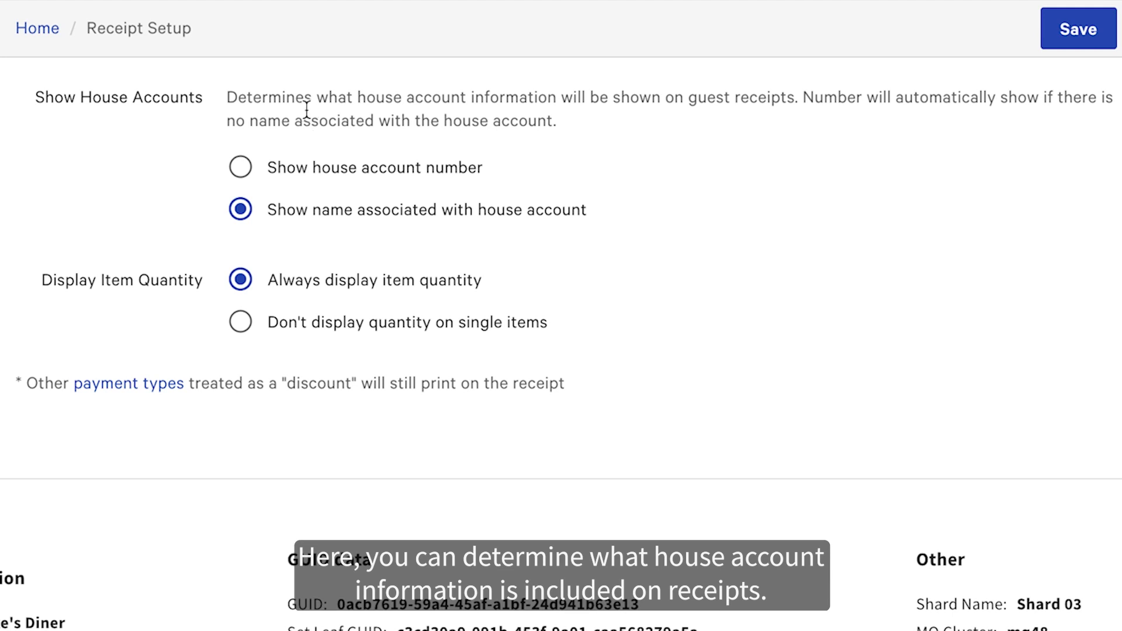
mouse_move(328, 213)
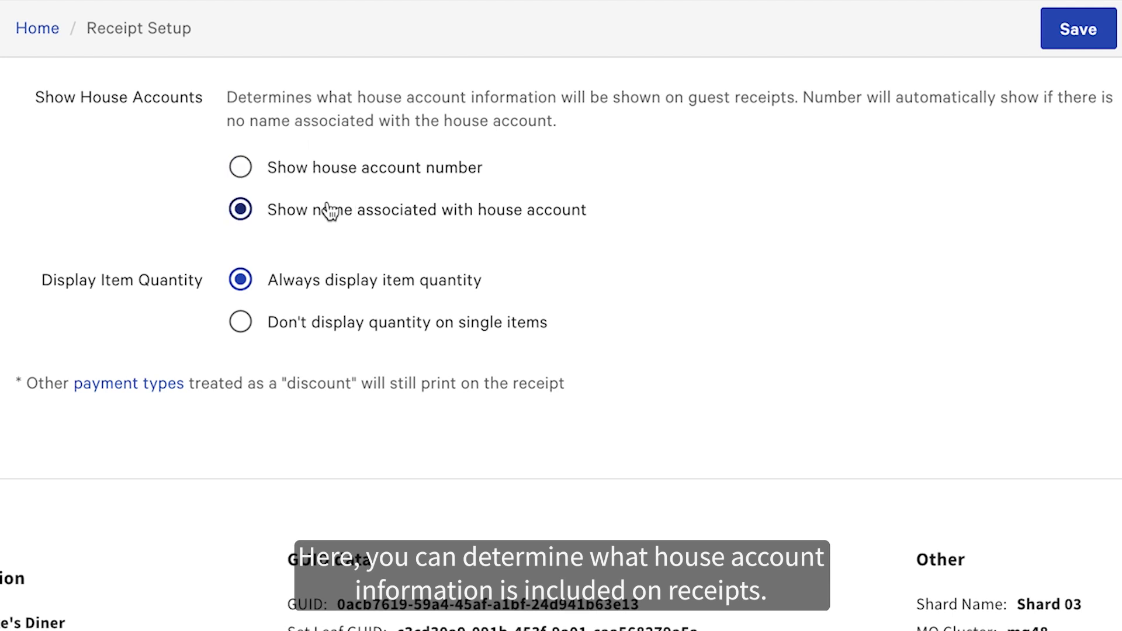
scroll(down, 3)
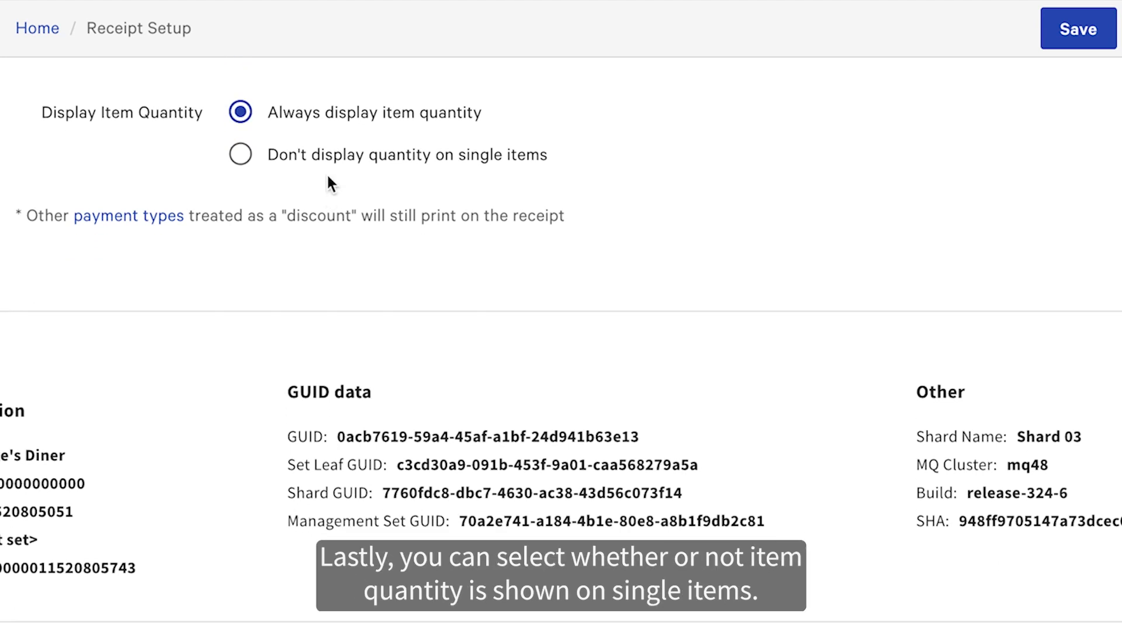
mouse_move(322, 116)
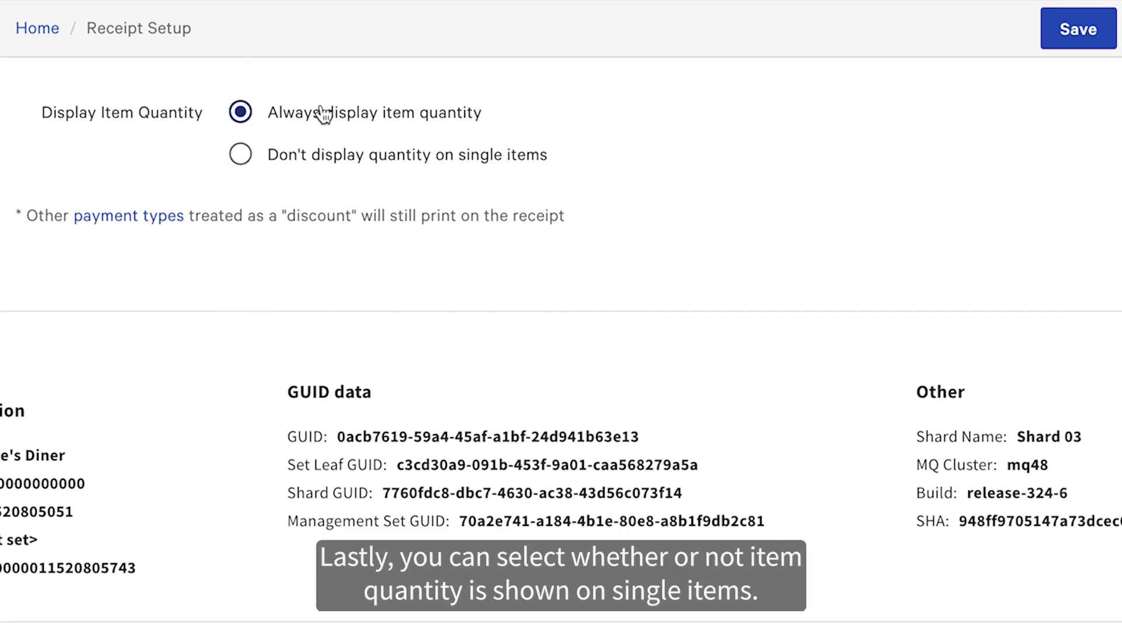
click(1077, 28)
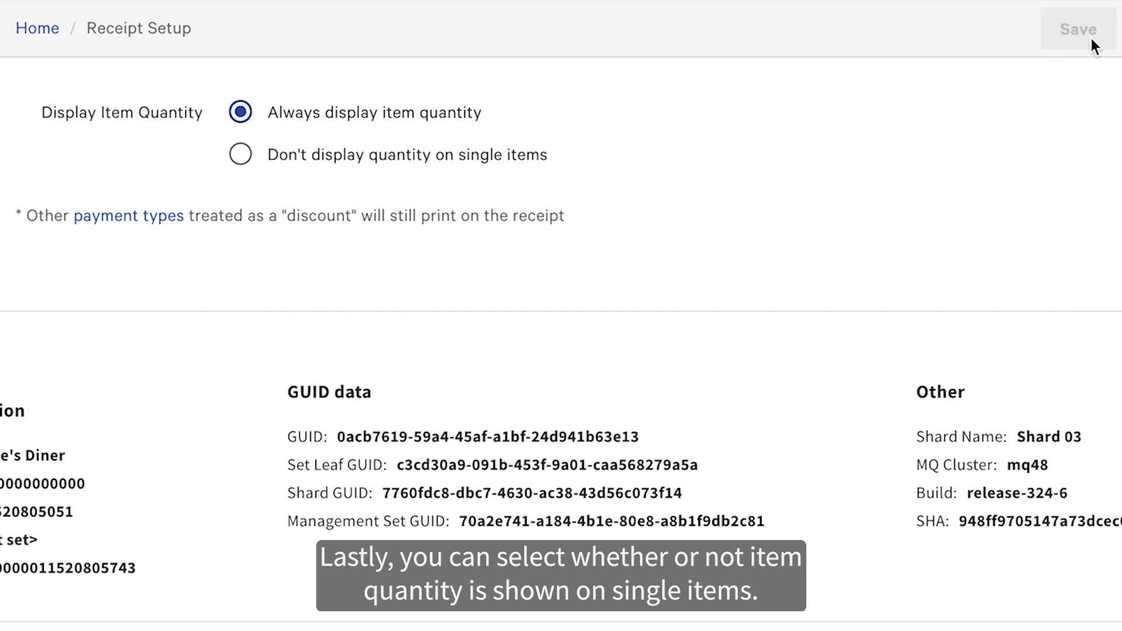
Step: Publish the saved receipt setup from the success banner's Publish Now link
click(1077, 28)
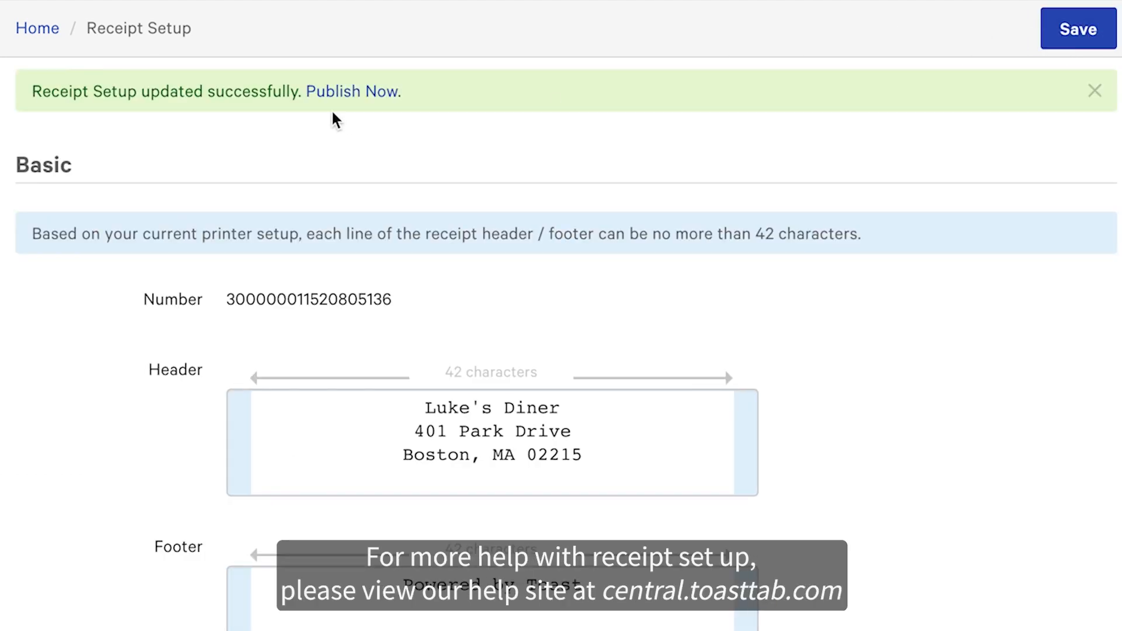
click(351, 91)
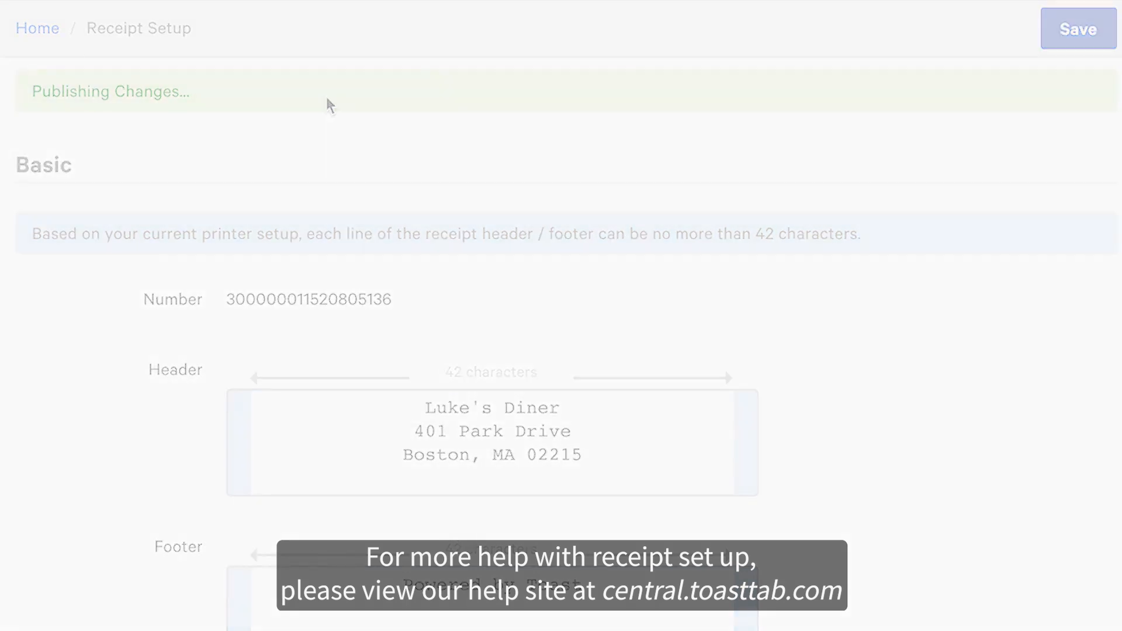